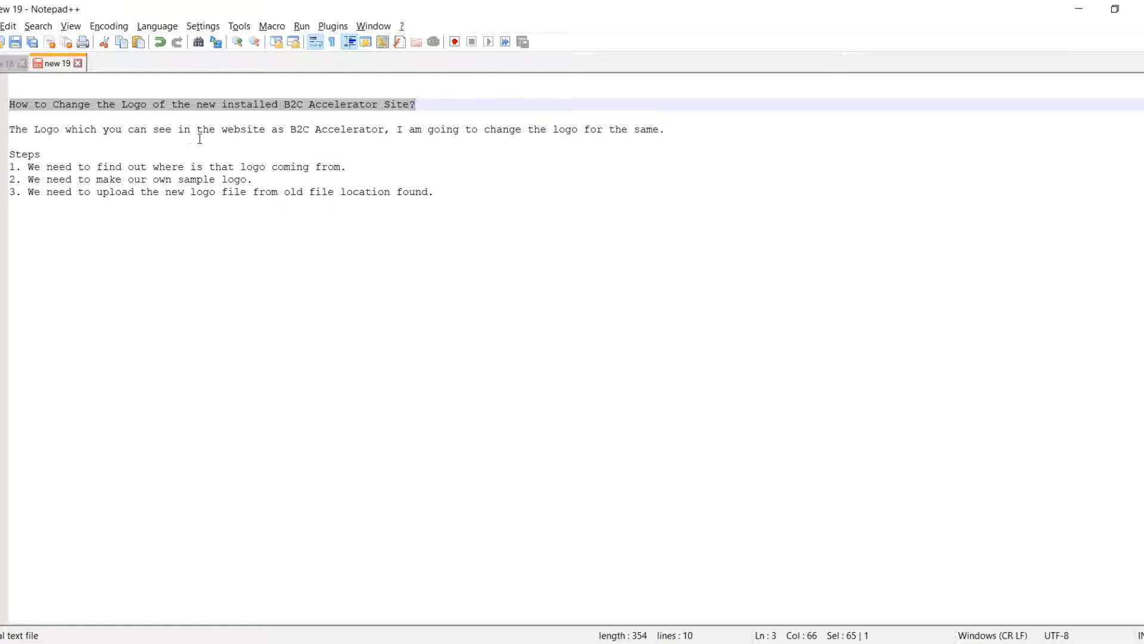
pyautogui.moveTo(307, 138)
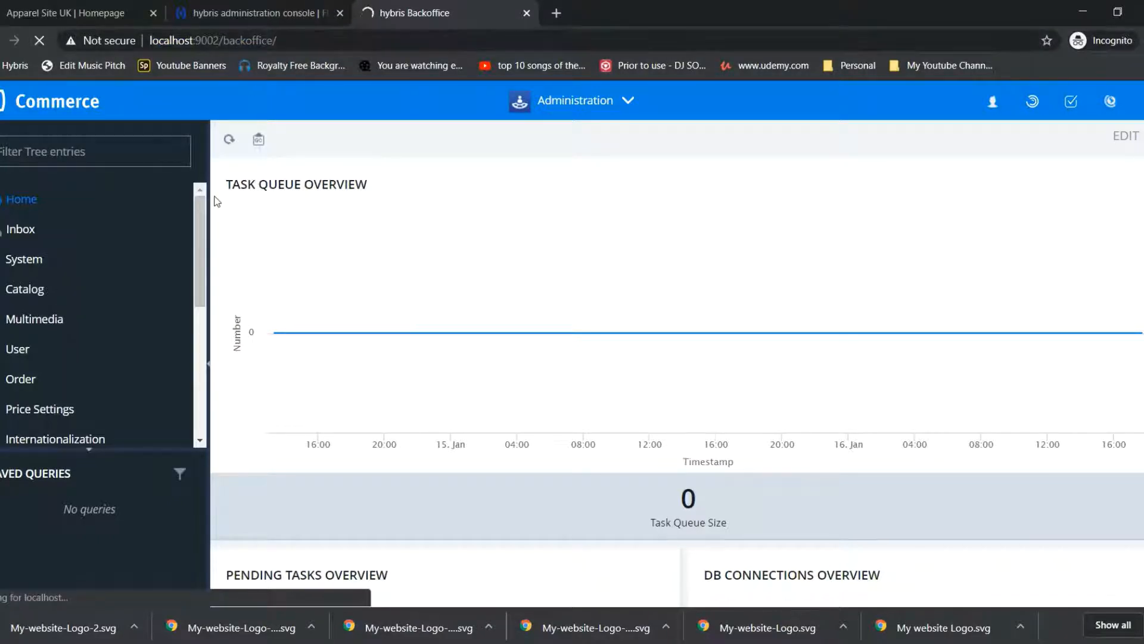
# Step: Reload the Apparel Site UK homepage, showing the current B2C Accelerator logo in the header
pyautogui.click(73, 13)
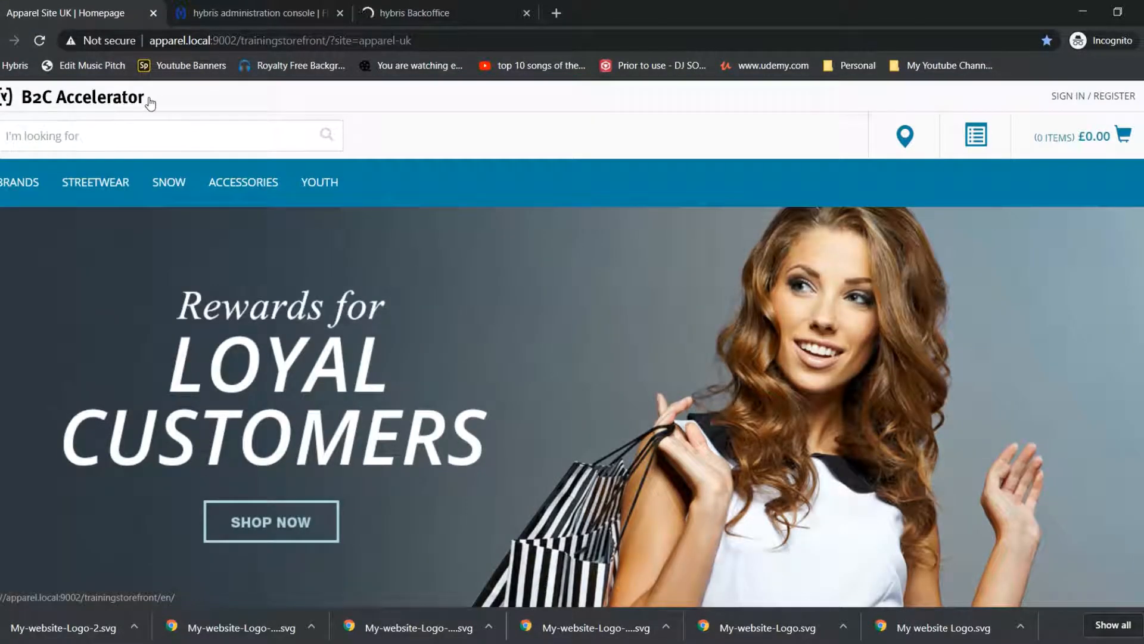
pyautogui.click(80, 96)
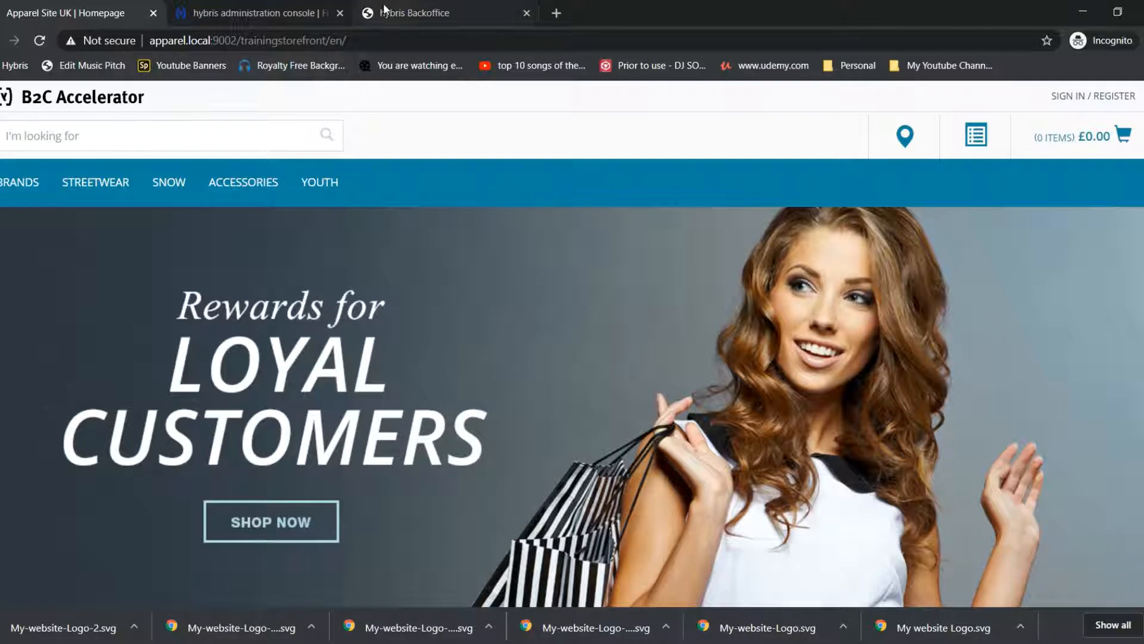
# Step: Filter the Backoffice navigation tree with 'cms' and choose the Component type
pyautogui.click(416, 13)
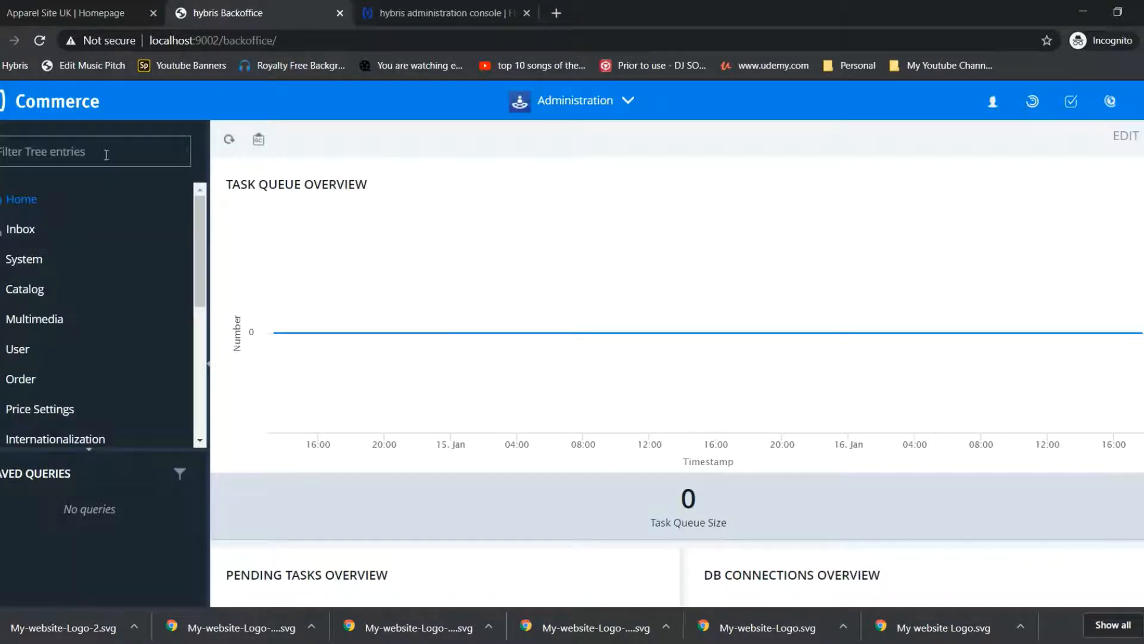
pyautogui.click(96, 152)
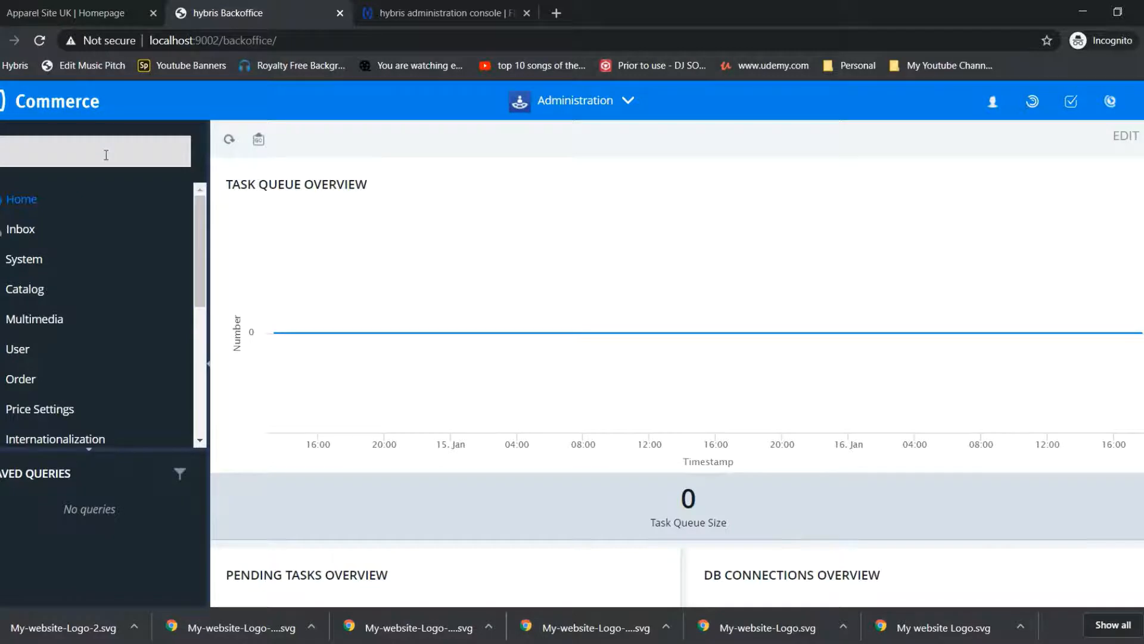
pyautogui.write('cms')
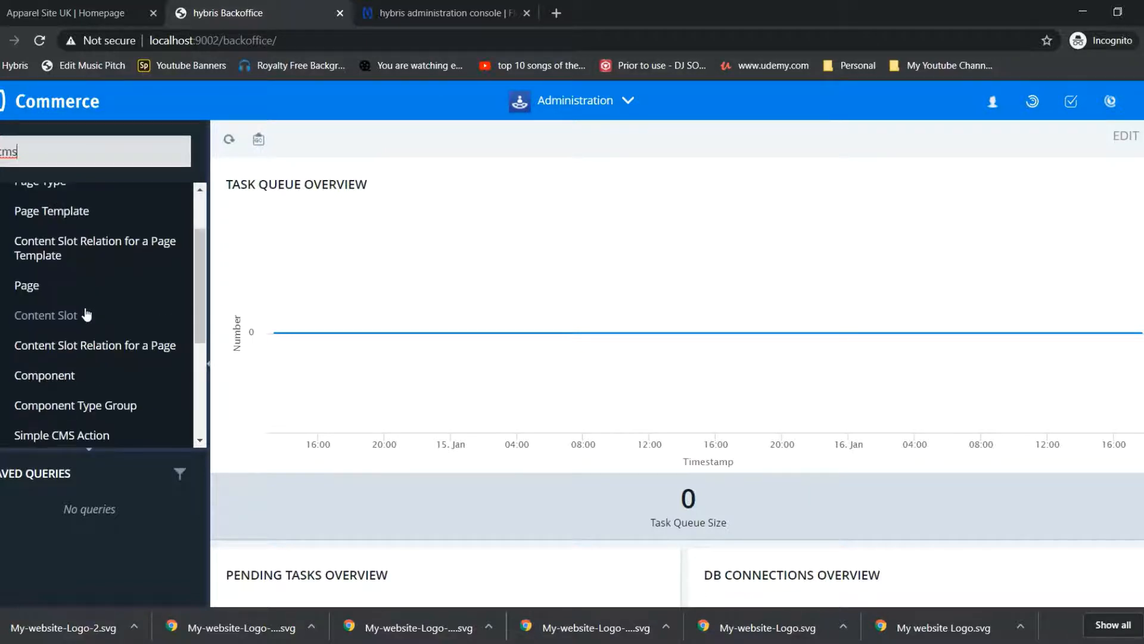
pyautogui.moveTo(83, 320)
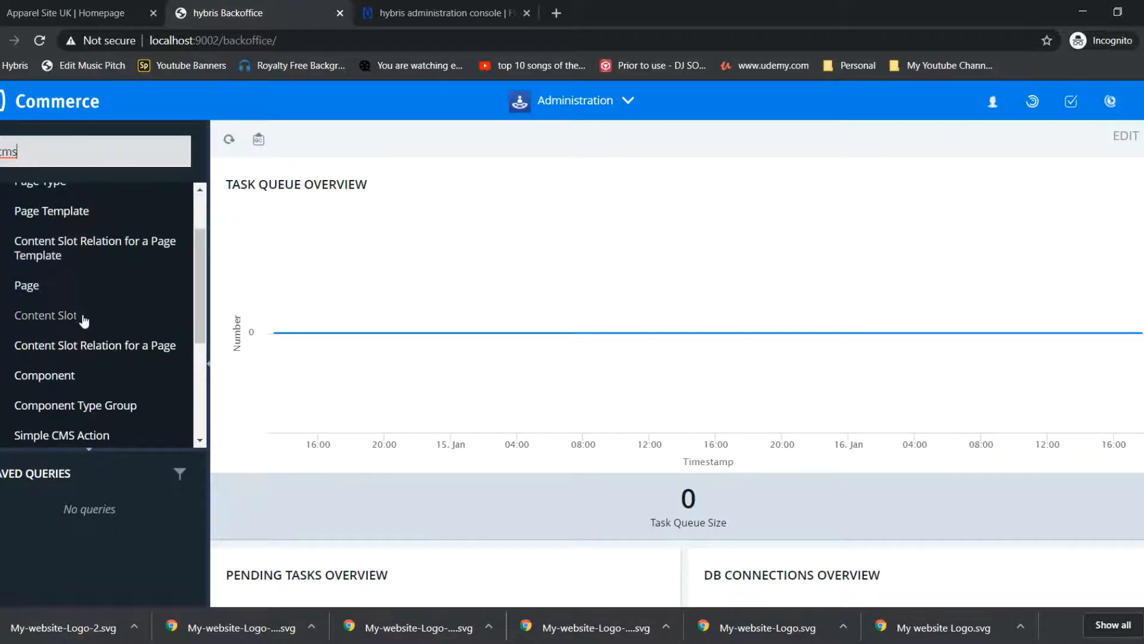
pyautogui.scroll(-3)
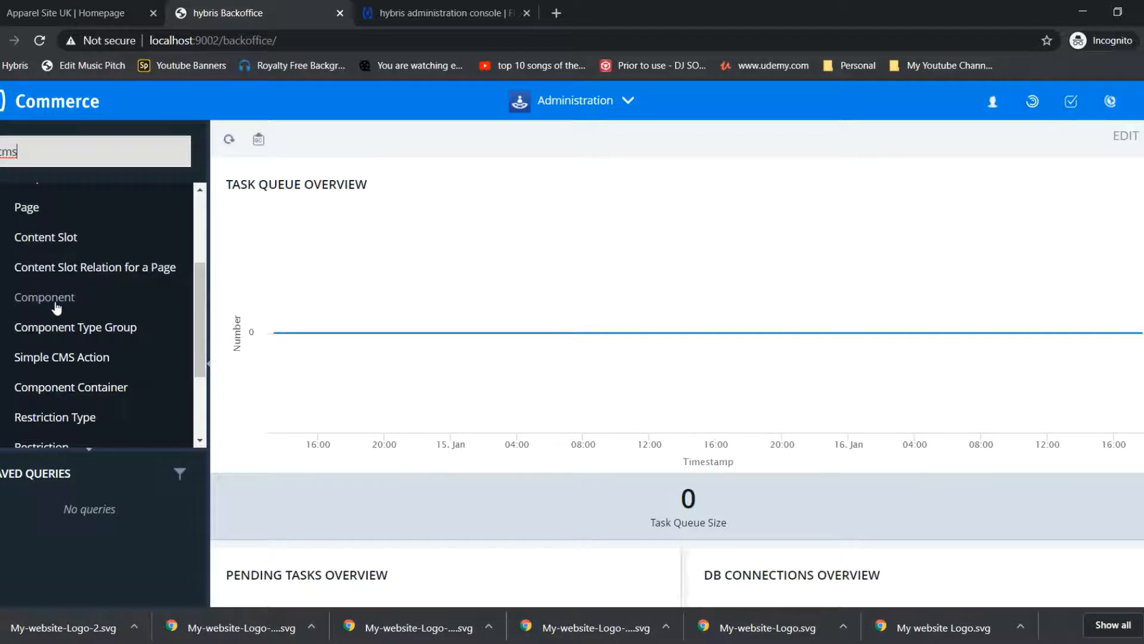
pyautogui.scroll(-3)
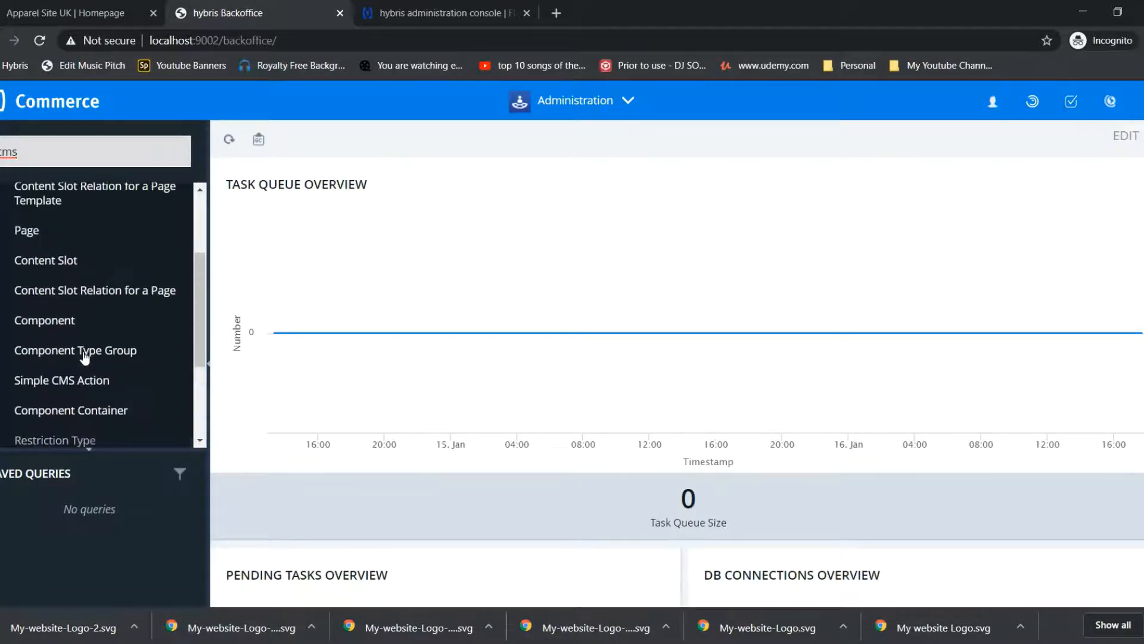
pyautogui.click(44, 320)
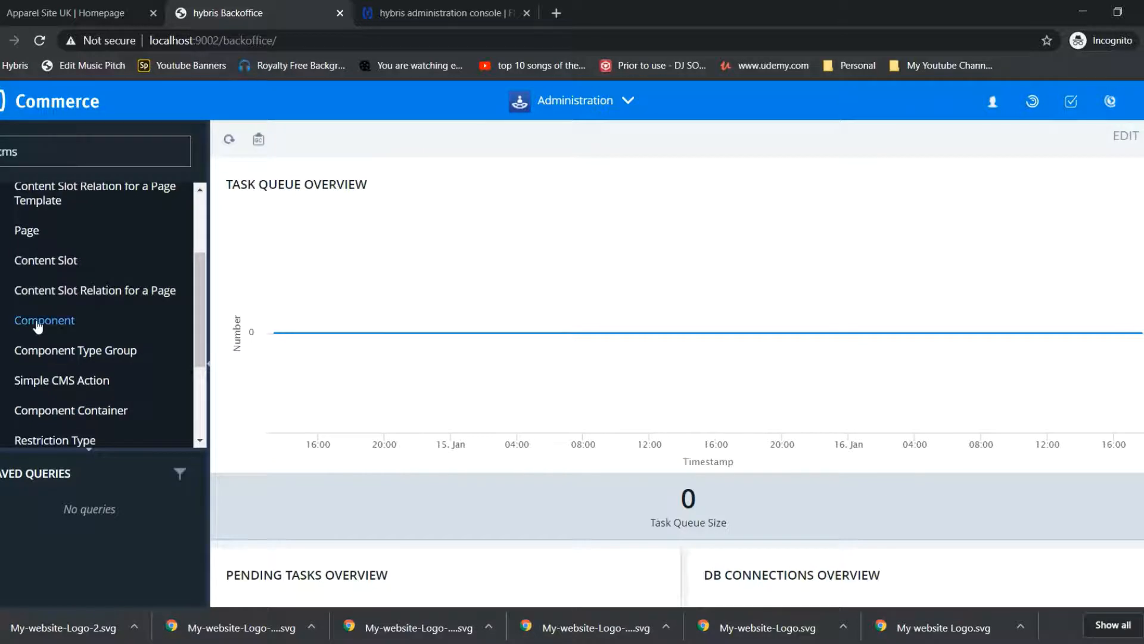
# Step: Search the component list for 'logo', returning the ten Site Logo components
pyautogui.click(44, 319)
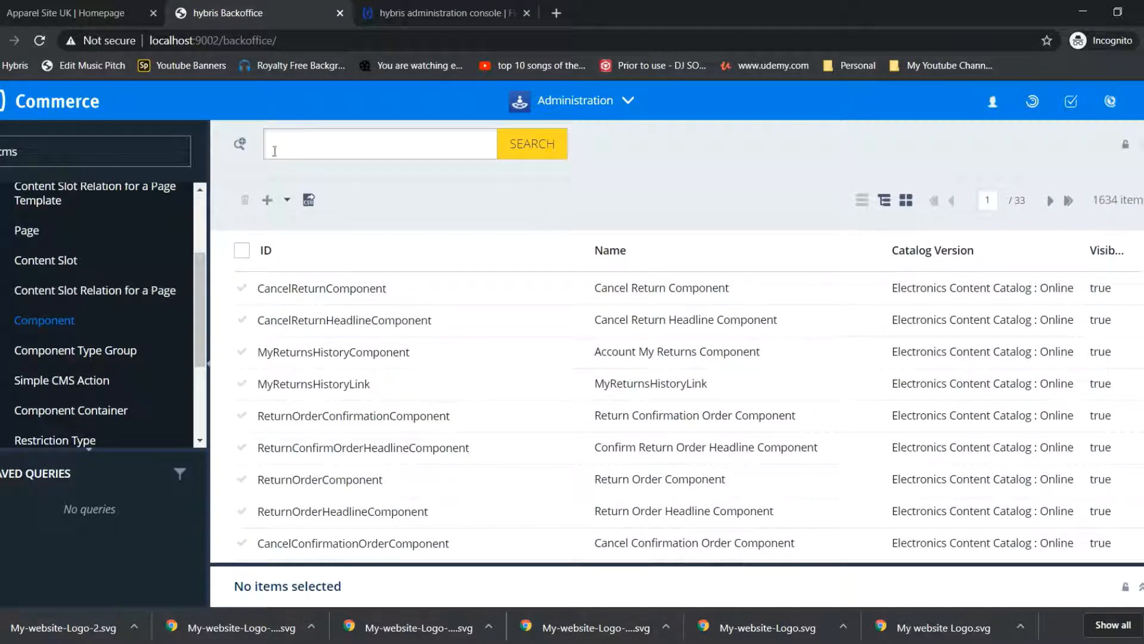
pyautogui.click(379, 143)
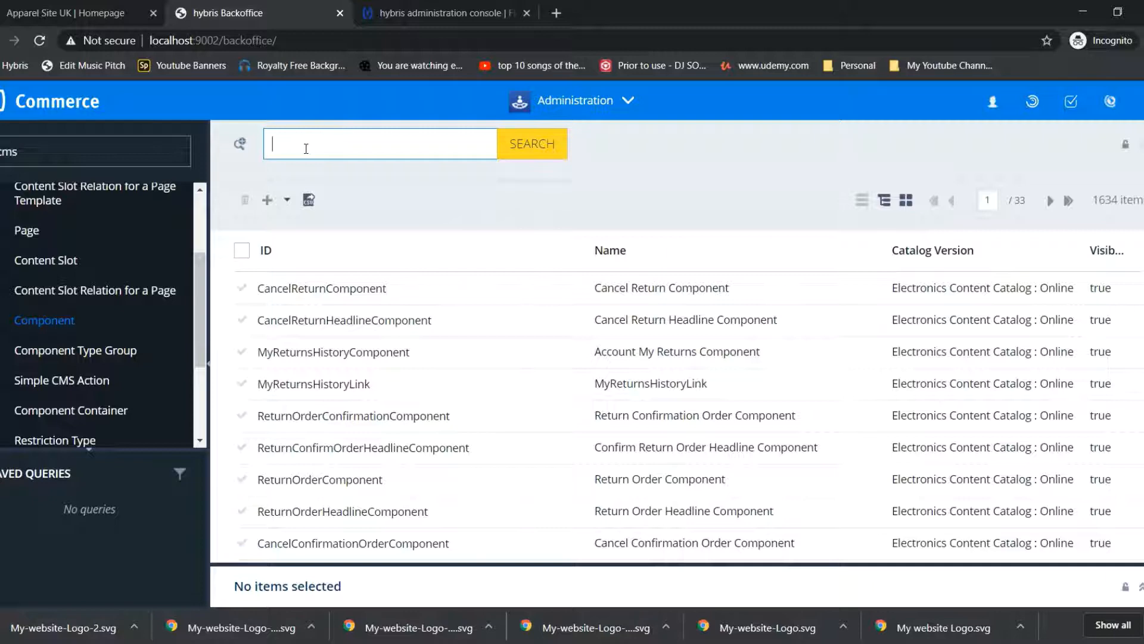
pyautogui.write('logo')
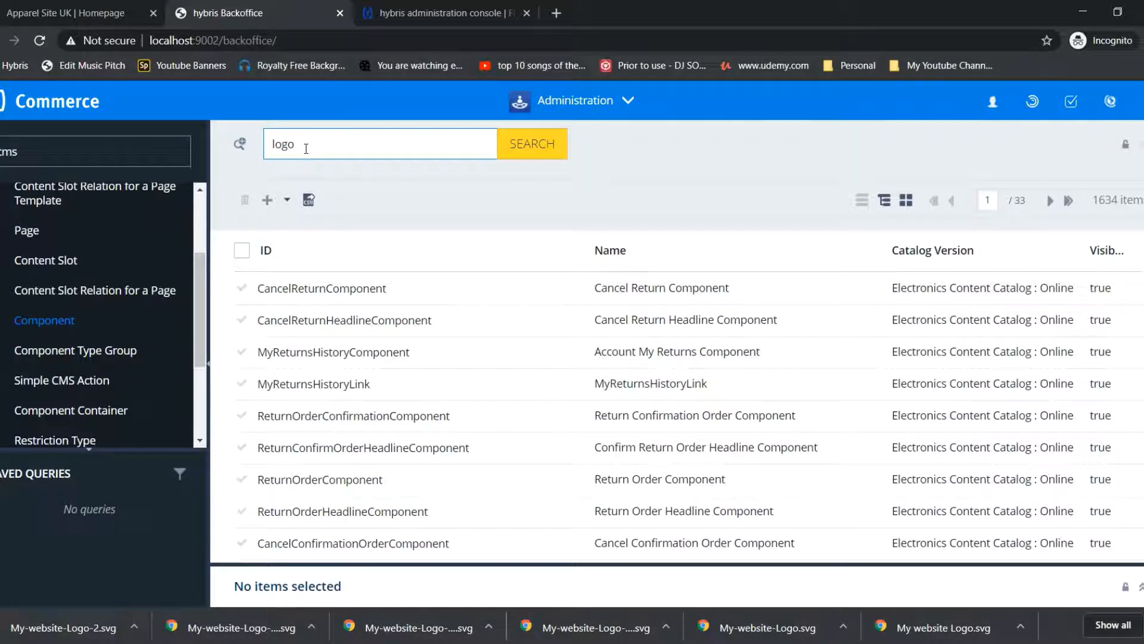
pyautogui.click(532, 143)
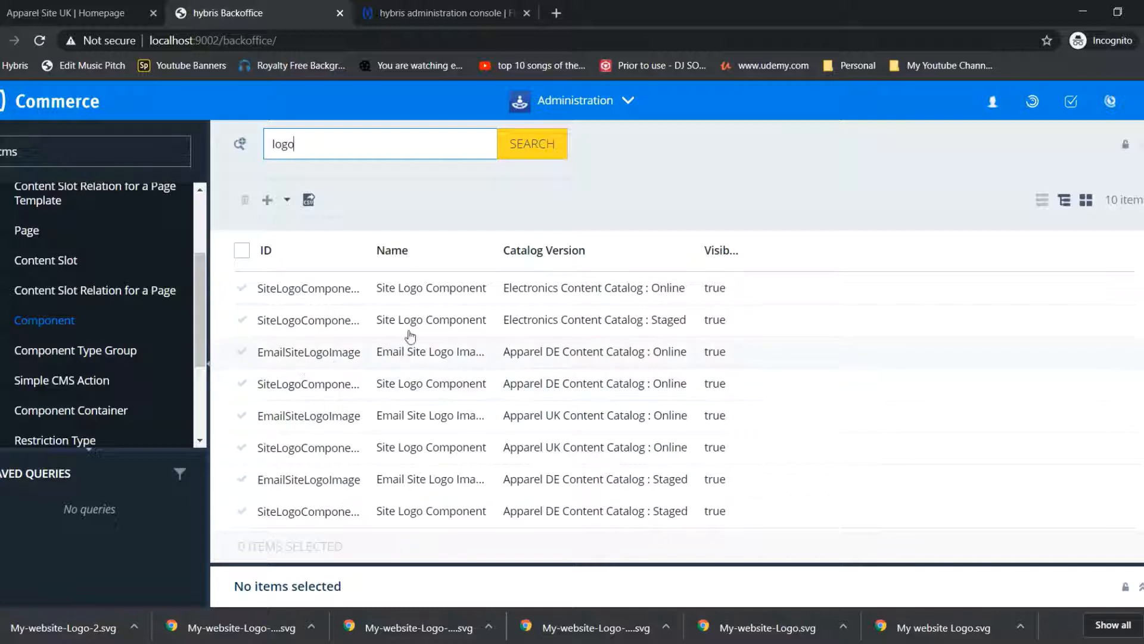
pyautogui.moveTo(548, 426)
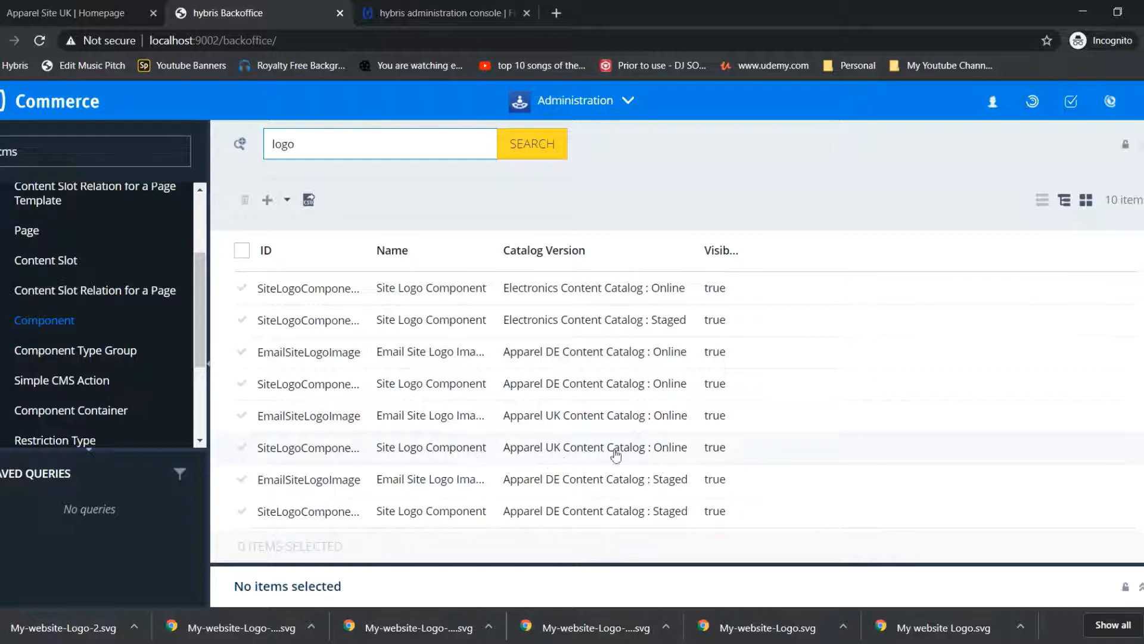
pyautogui.moveTo(533, 454)
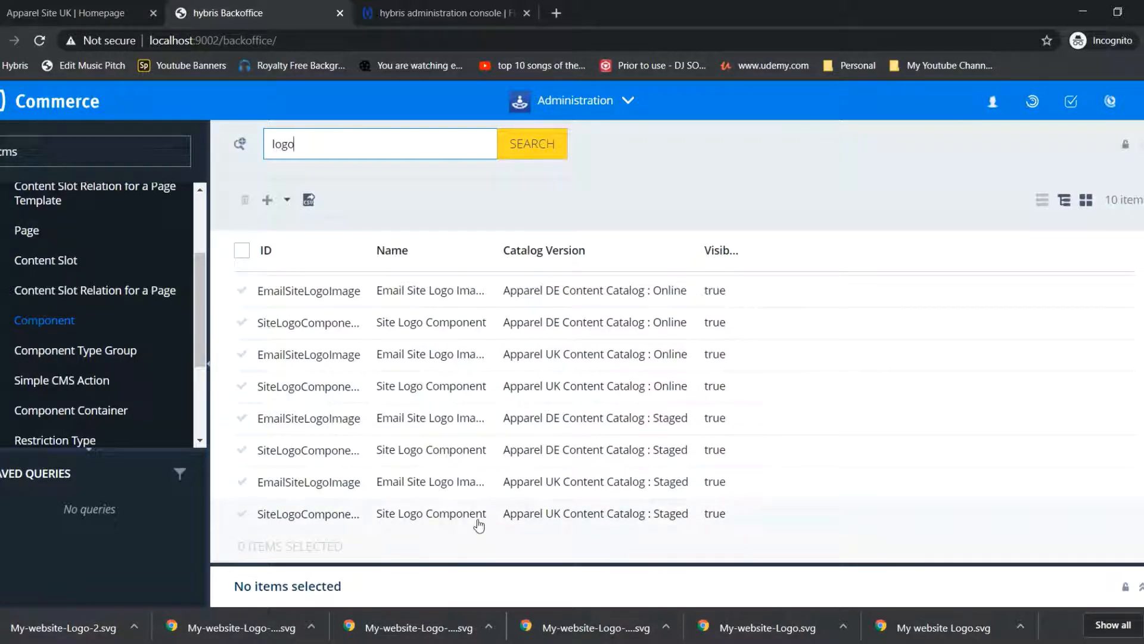
pyautogui.moveTo(599, 522)
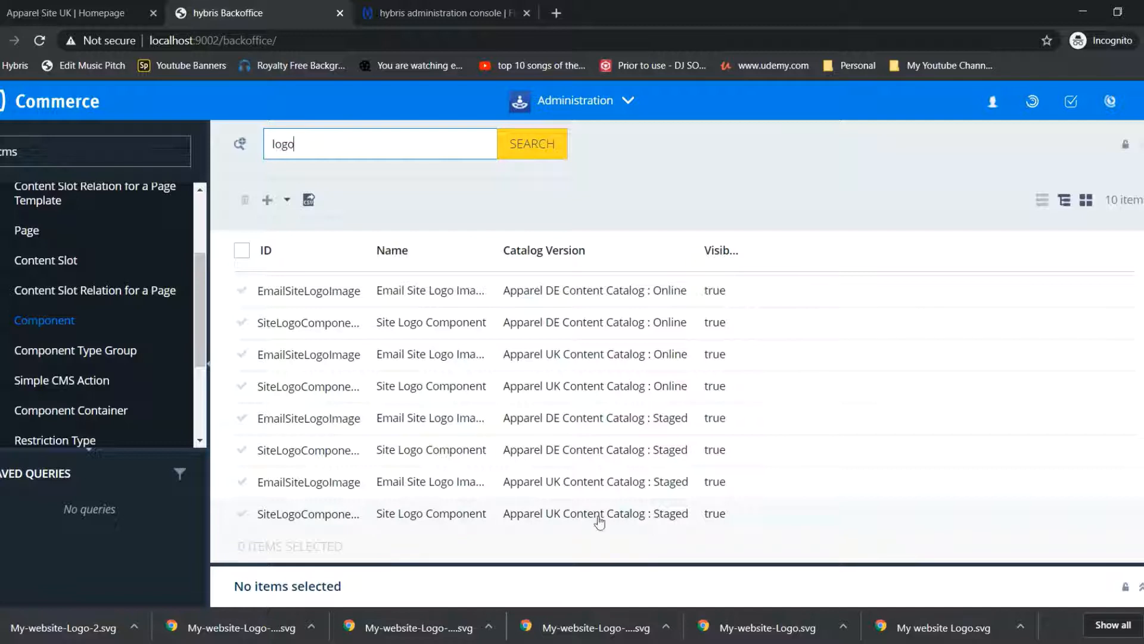
# Step: Open the Apparel UK Staged Site Logo Component's media item logo_hybris_responsive.svg from its Administration attributes
pyautogui.doubleClick(431, 512)
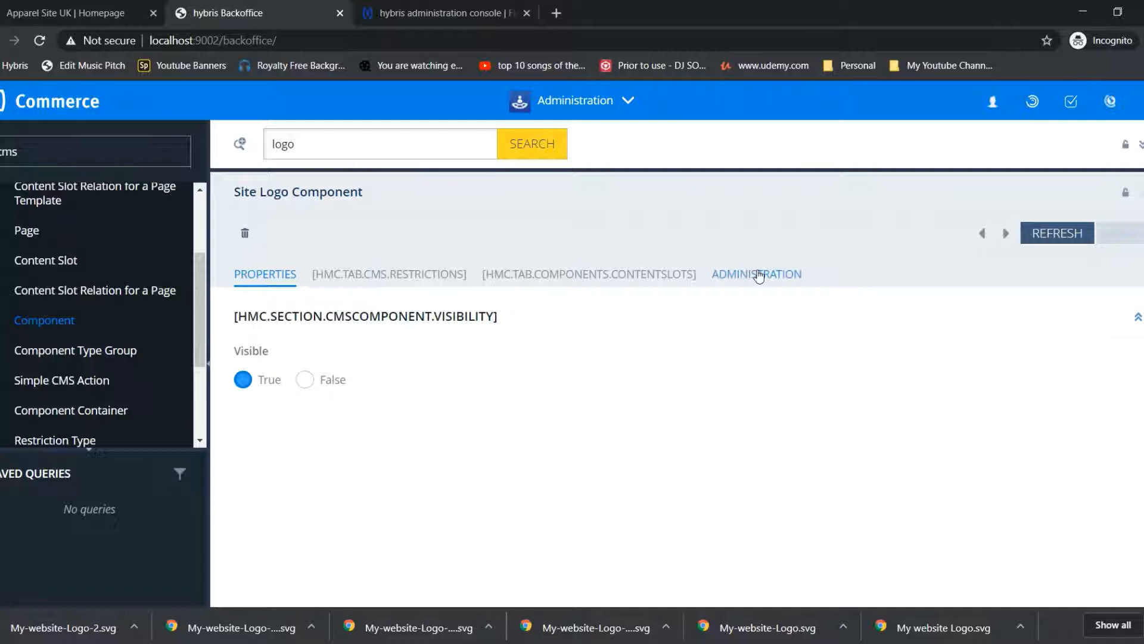
pyautogui.click(757, 274)
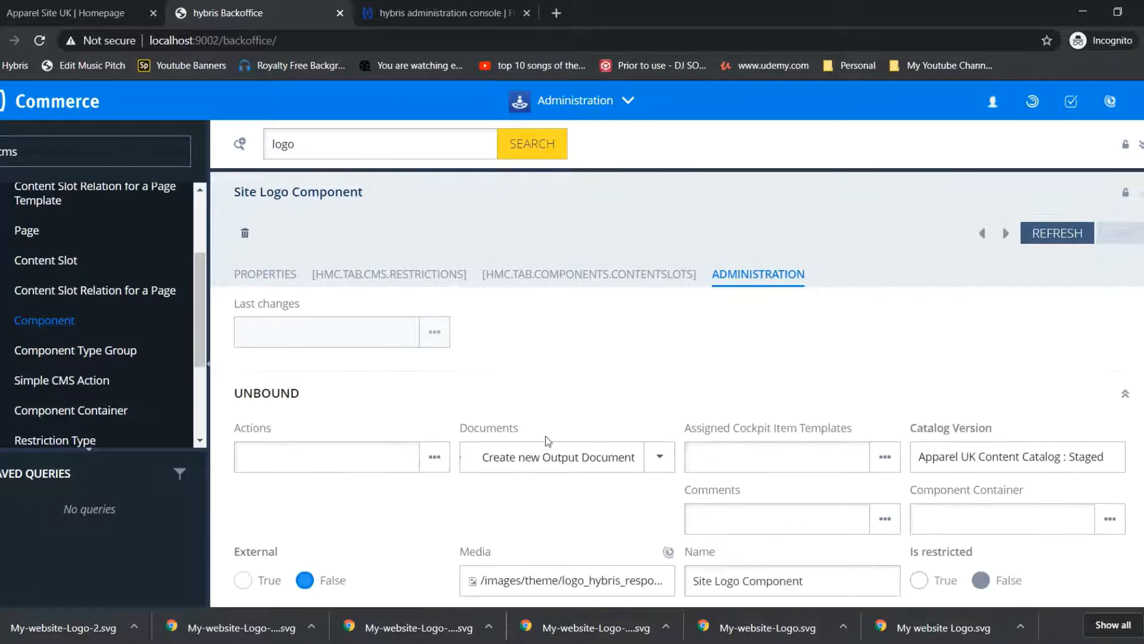
pyautogui.scroll(-3)
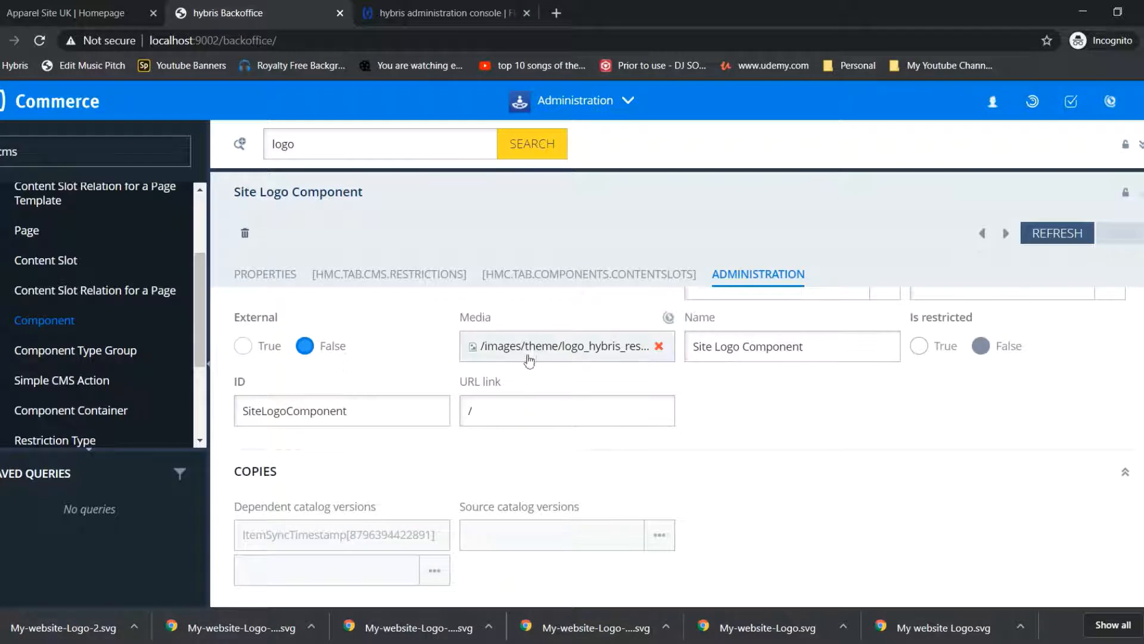
pyautogui.click(562, 346)
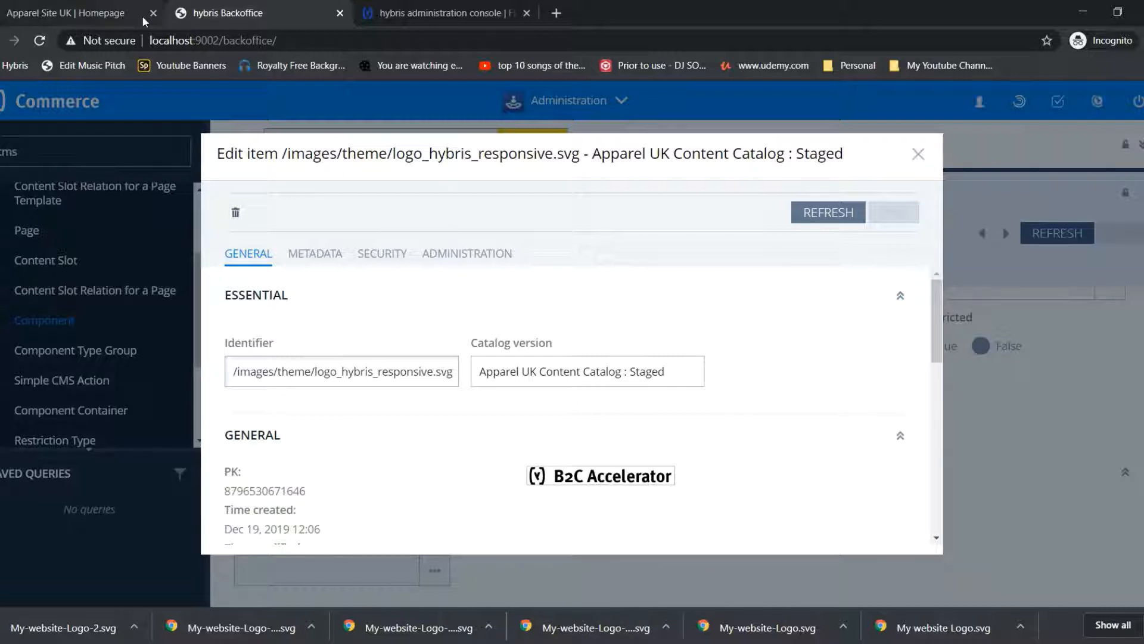
# Step: Review the logo media's real file name and administration attributes after checking the storefront logo
pyautogui.click(72, 14)
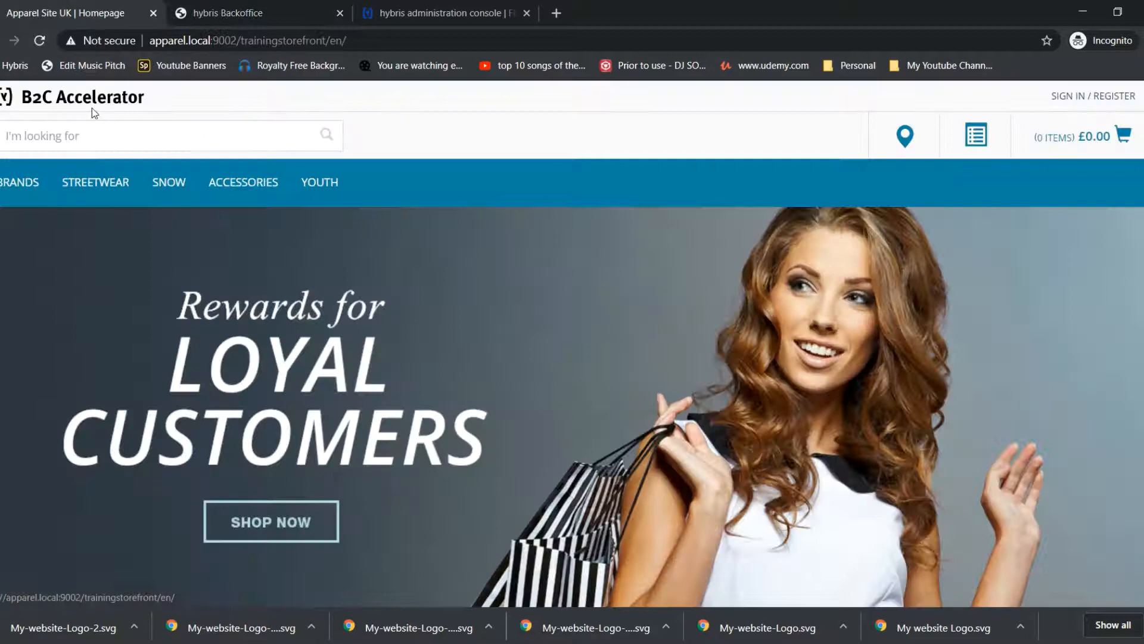
pyautogui.click(228, 12)
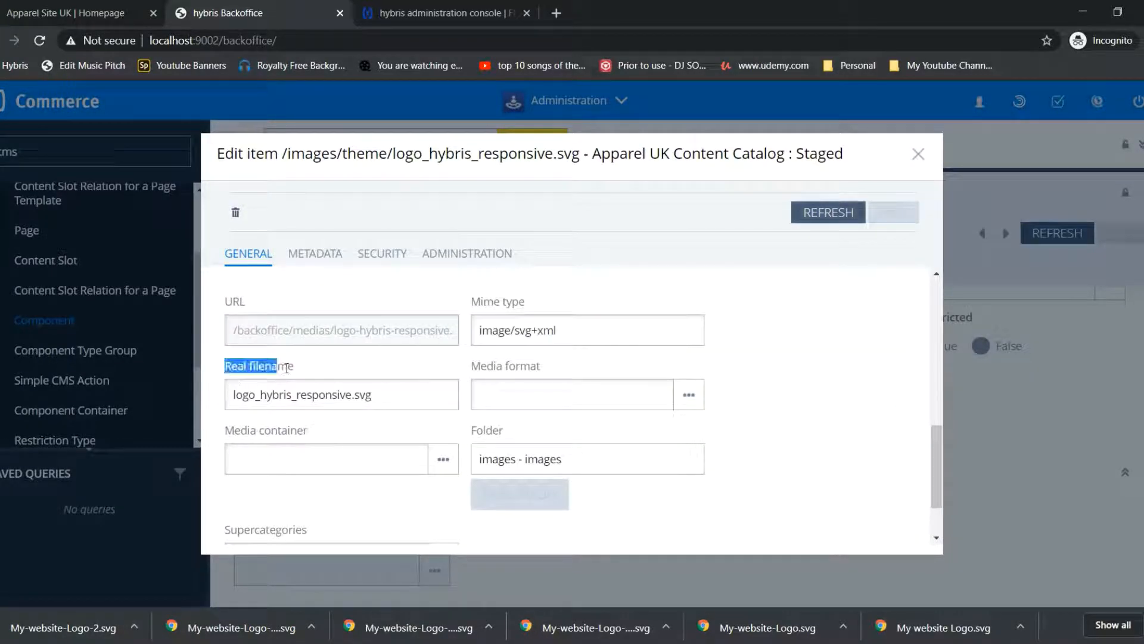
pyautogui.doubleClick(292, 394)
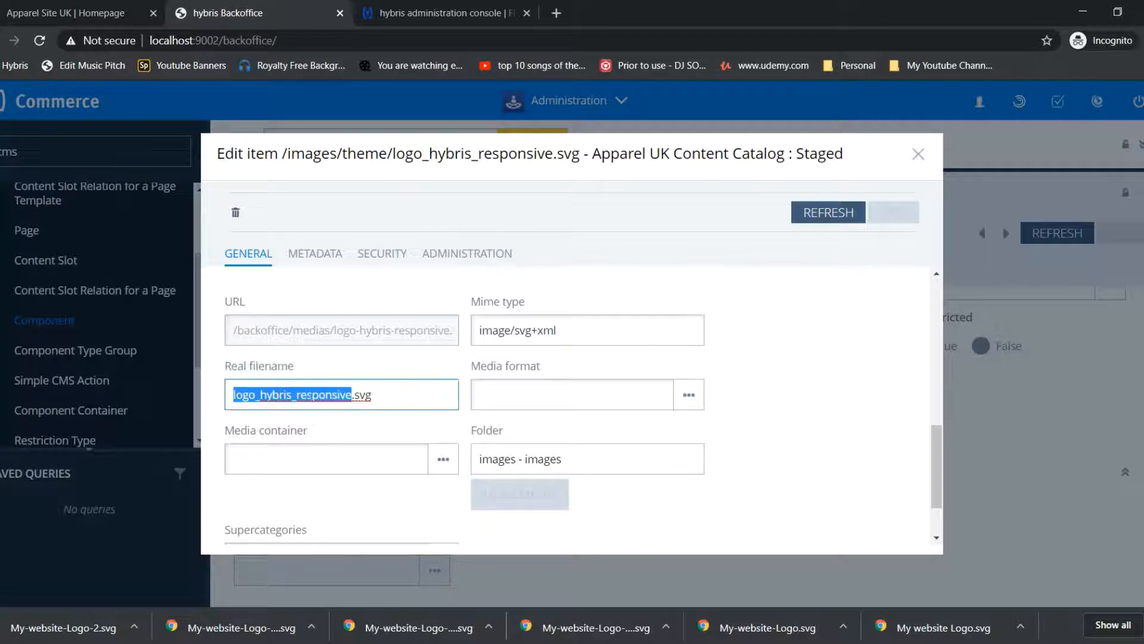
pyautogui.click(324, 395)
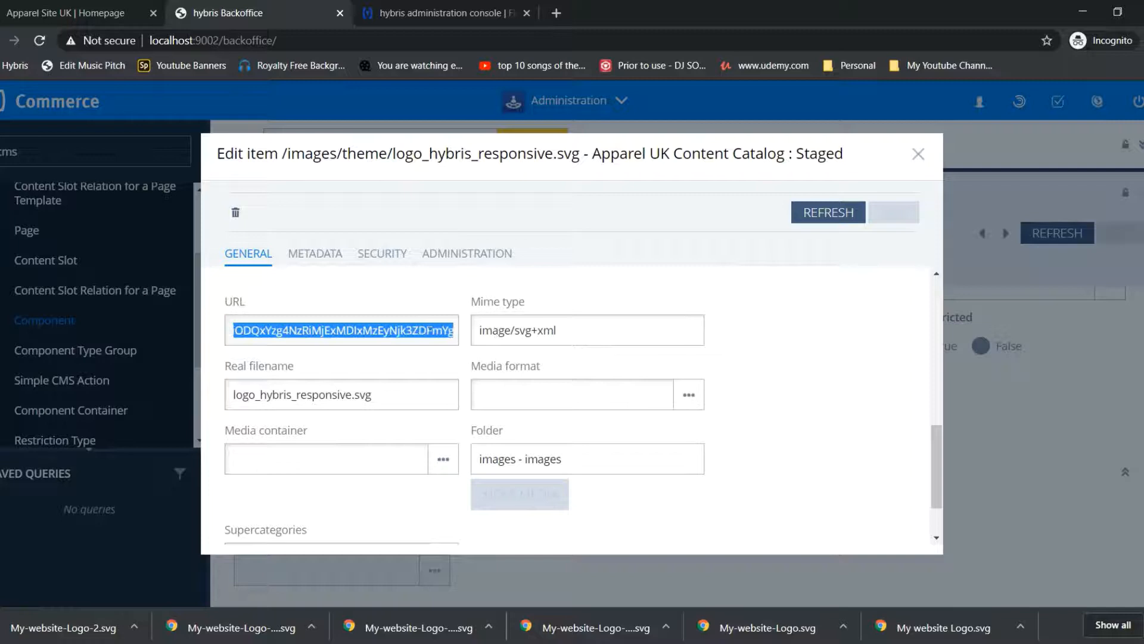
pyautogui.scroll(-3)
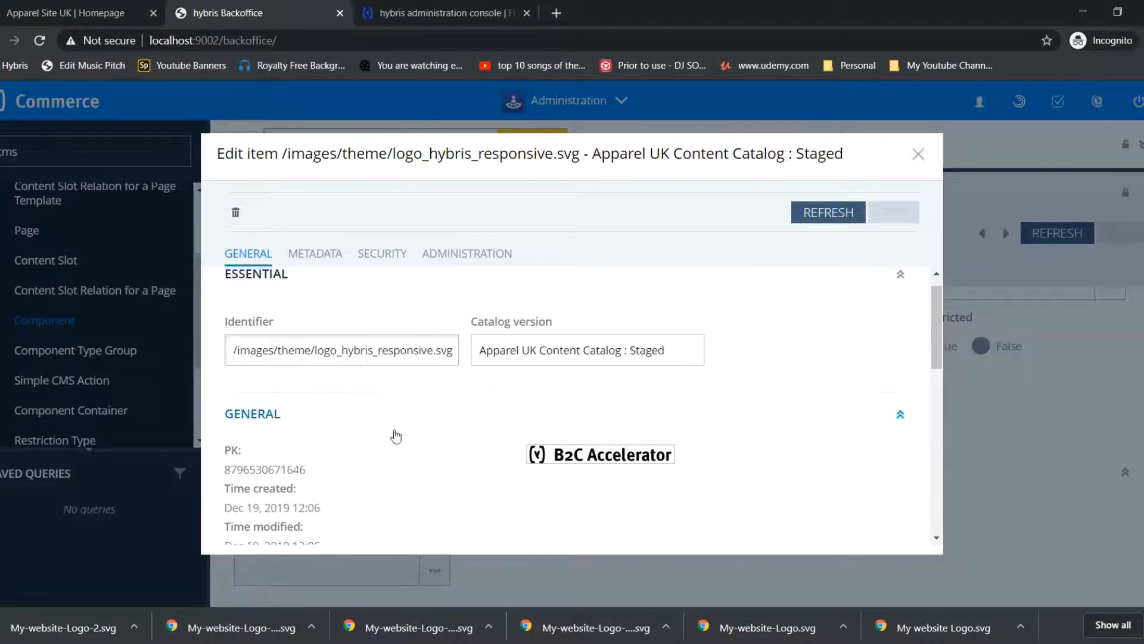
pyautogui.click(467, 252)
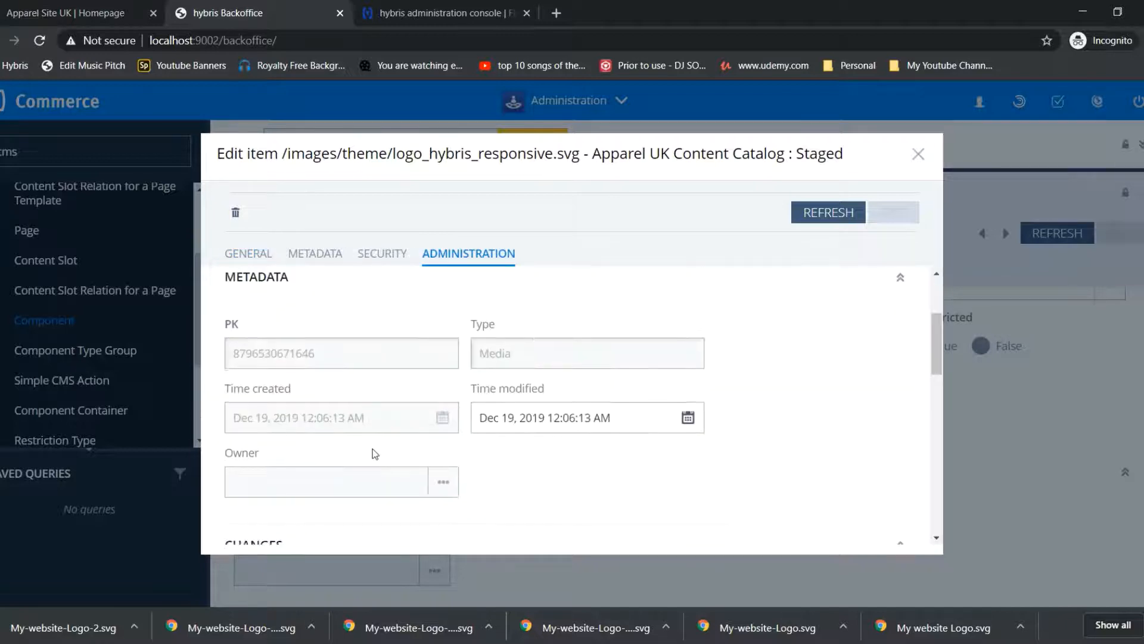
pyautogui.scroll(-3)
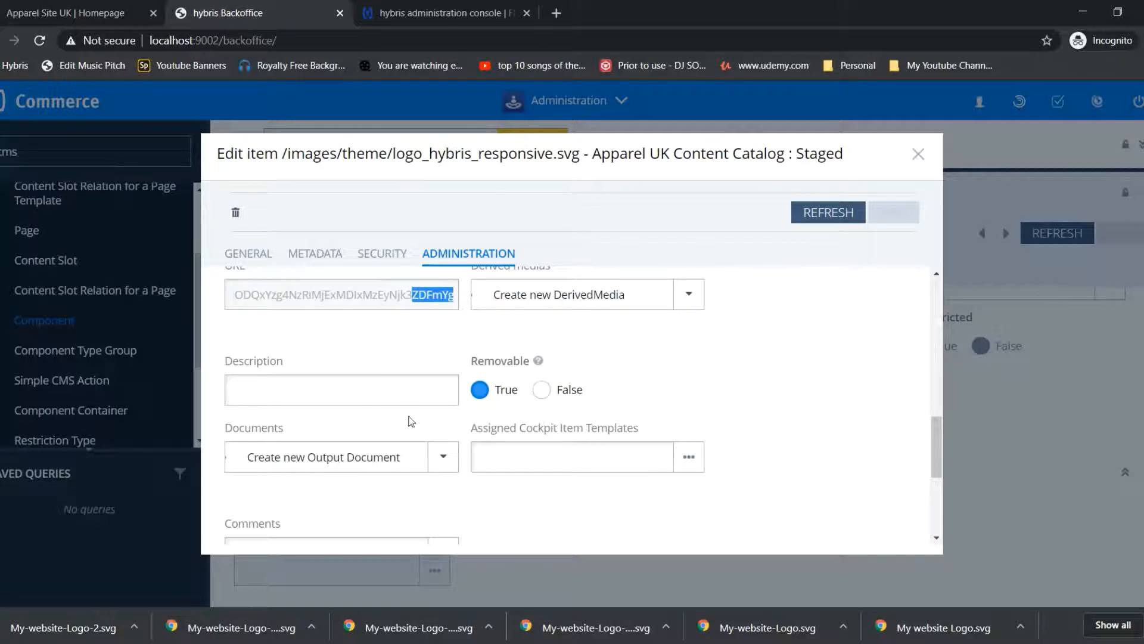
pyautogui.scroll(-3)
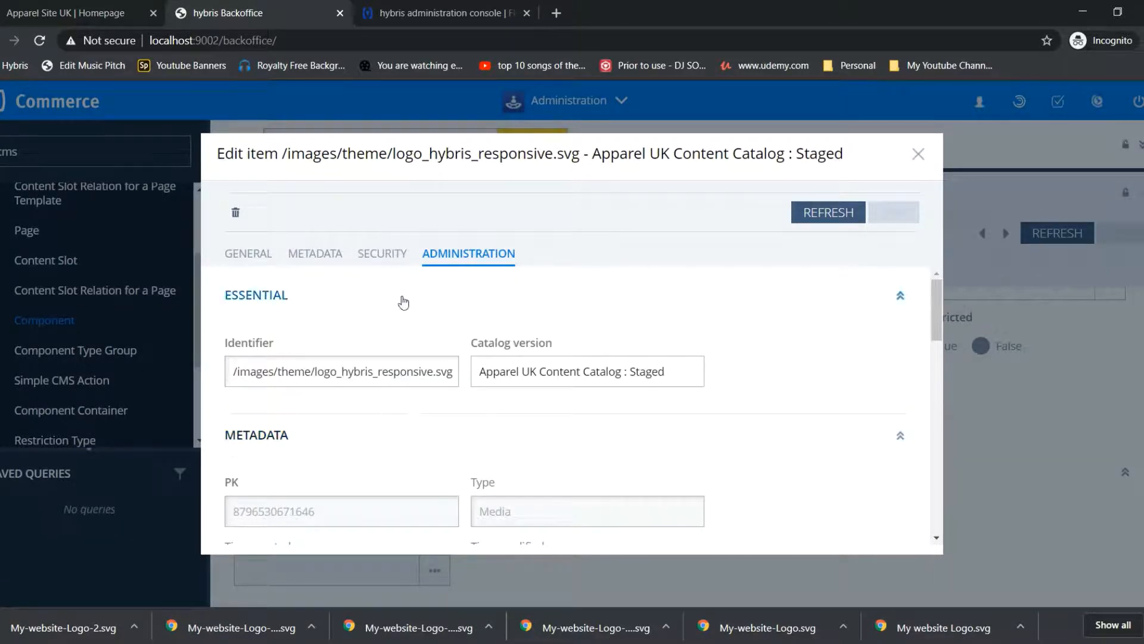
# Step: Upload a new SVG from the Tutorials folder so the media previews the Karthik's WebStore logo
pyautogui.click(248, 252)
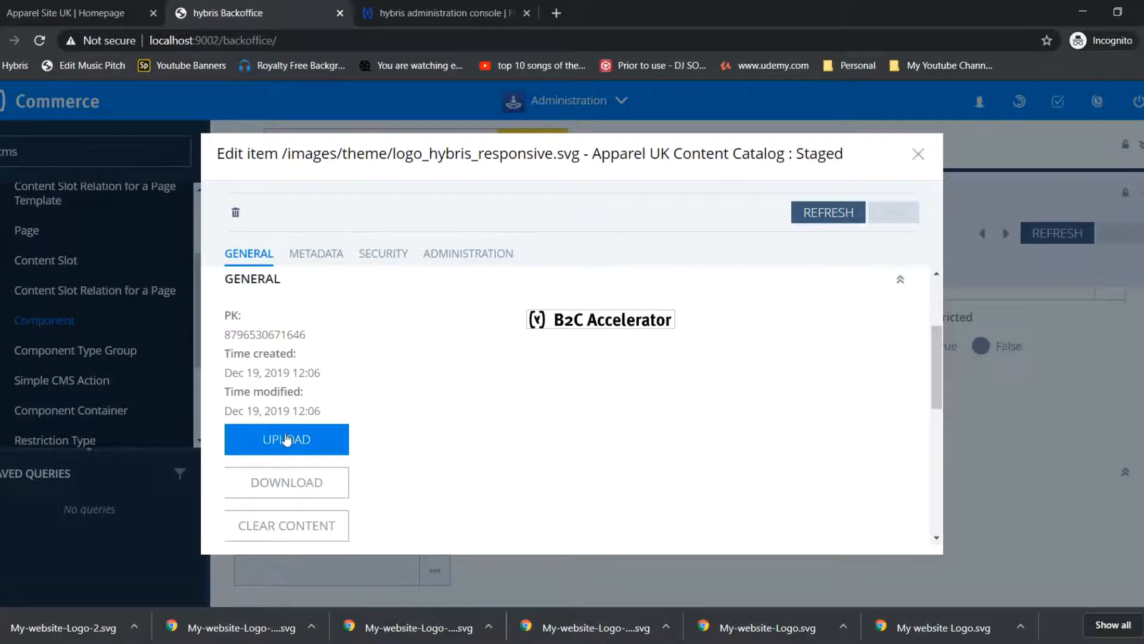
pyautogui.click(285, 438)
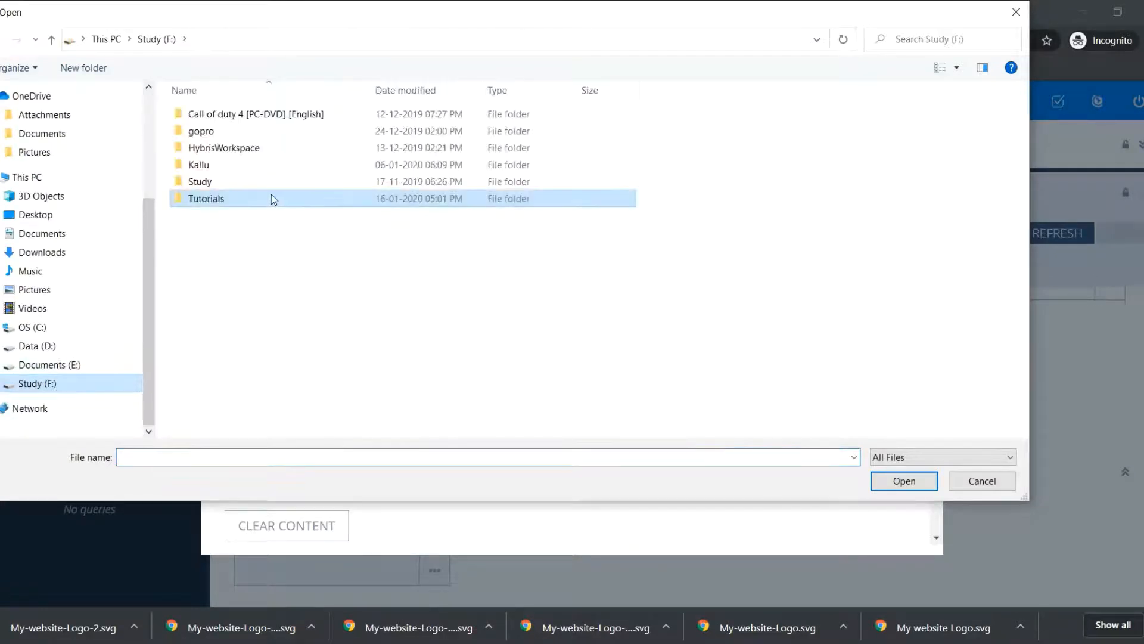
pyautogui.doubleClick(206, 197)
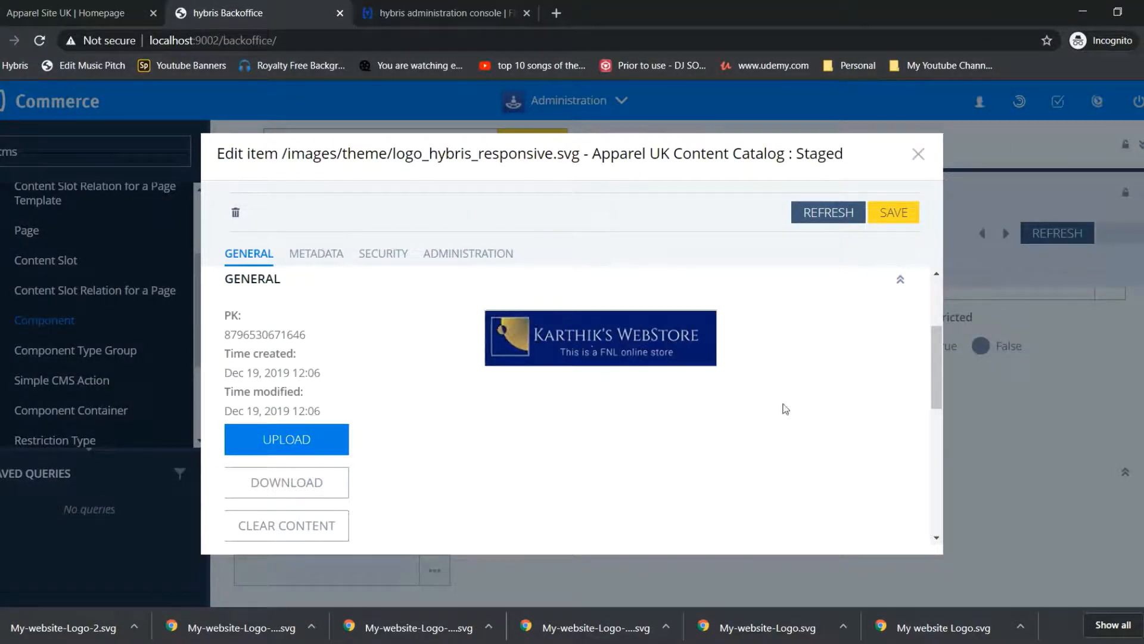
# Step: Save the Karthik's WebStore logo into the Staged logo_hybris_responsive.svg media item
pyautogui.click(893, 212)
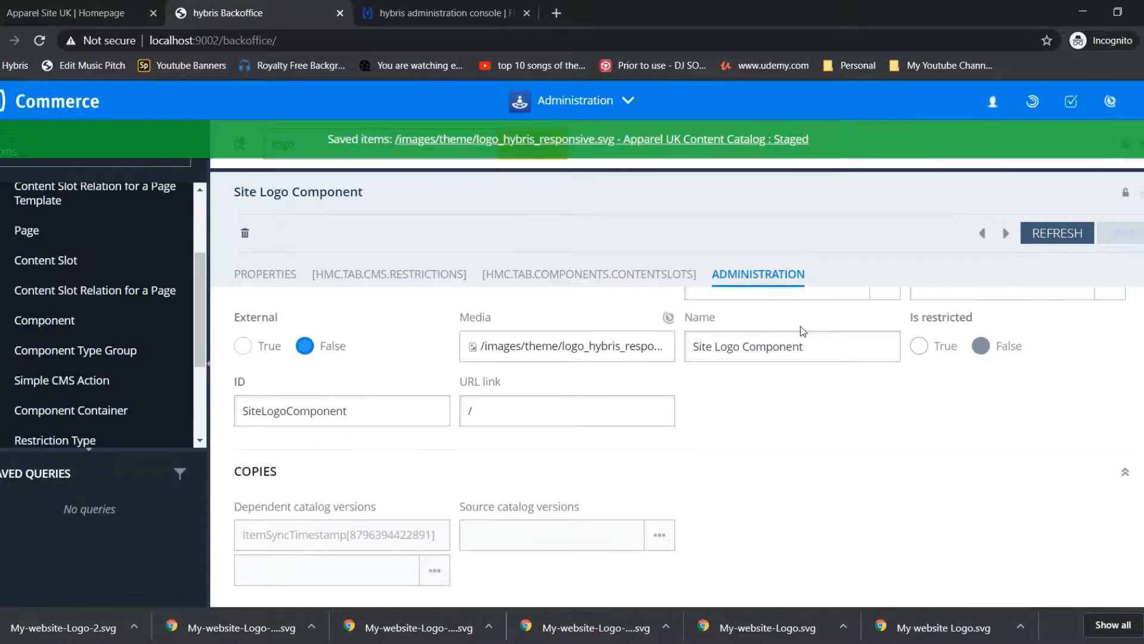
pyautogui.click(1056, 233)
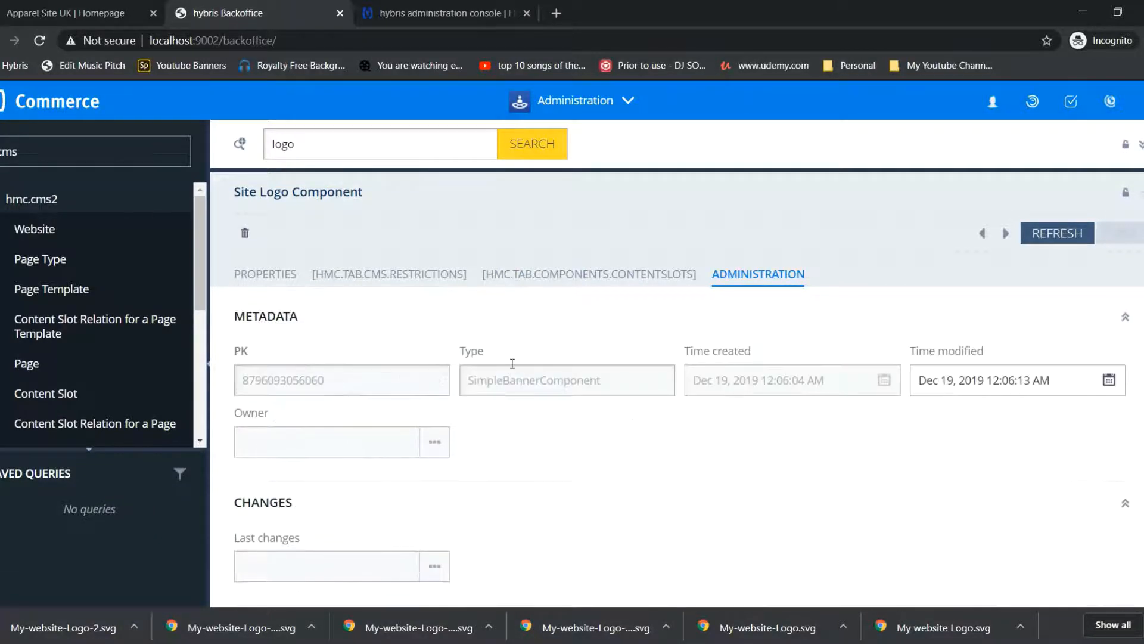
pyautogui.moveTo(185, 315)
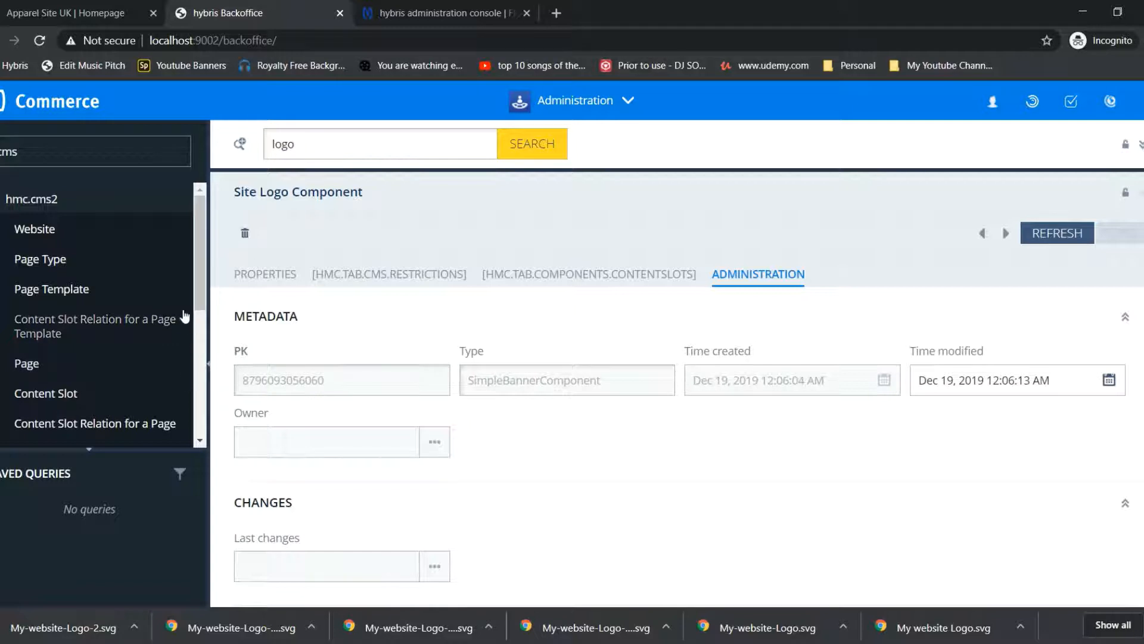
pyautogui.scroll(-3)
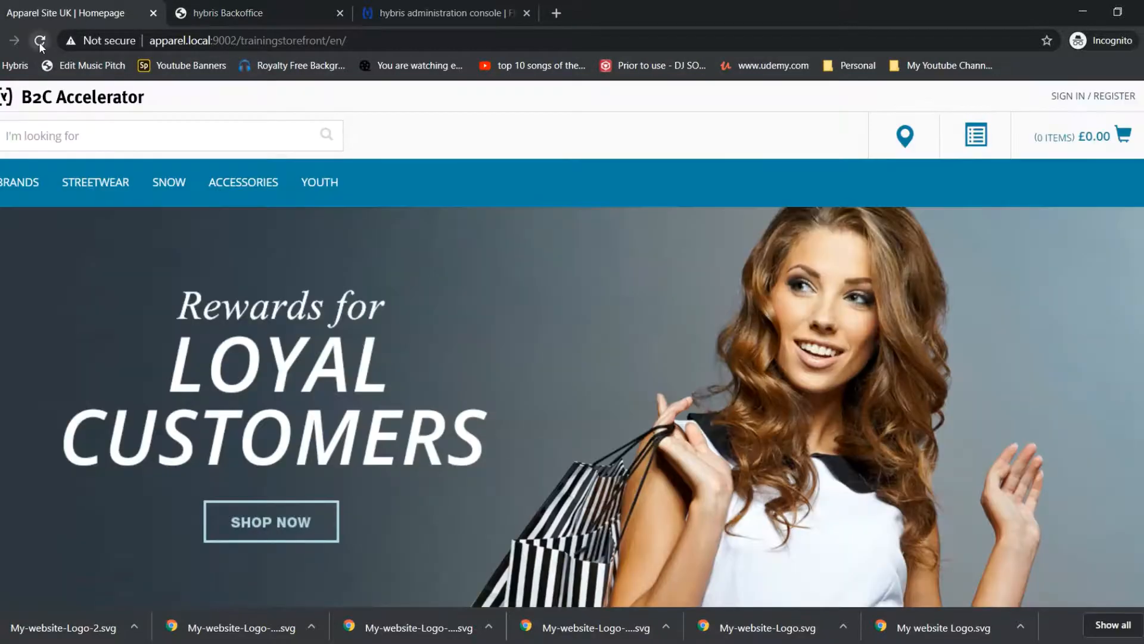
# Step: Reload the storefront homepage, which still shows the old B2C Accelerator logo, and return to Backoffice
pyautogui.click(39, 40)
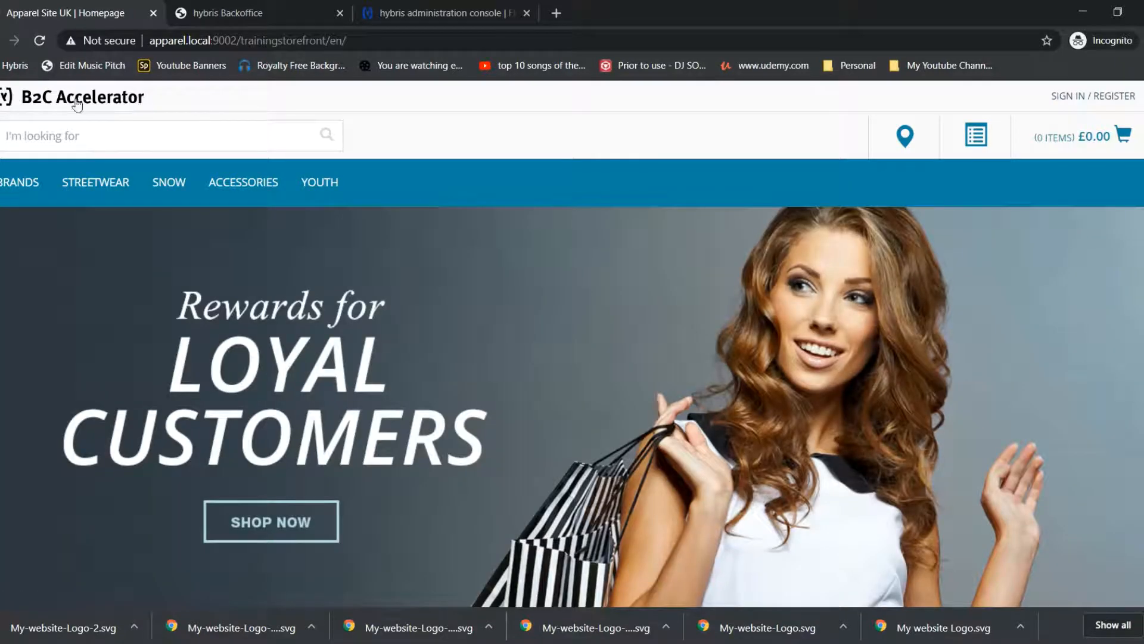
pyautogui.click(227, 13)
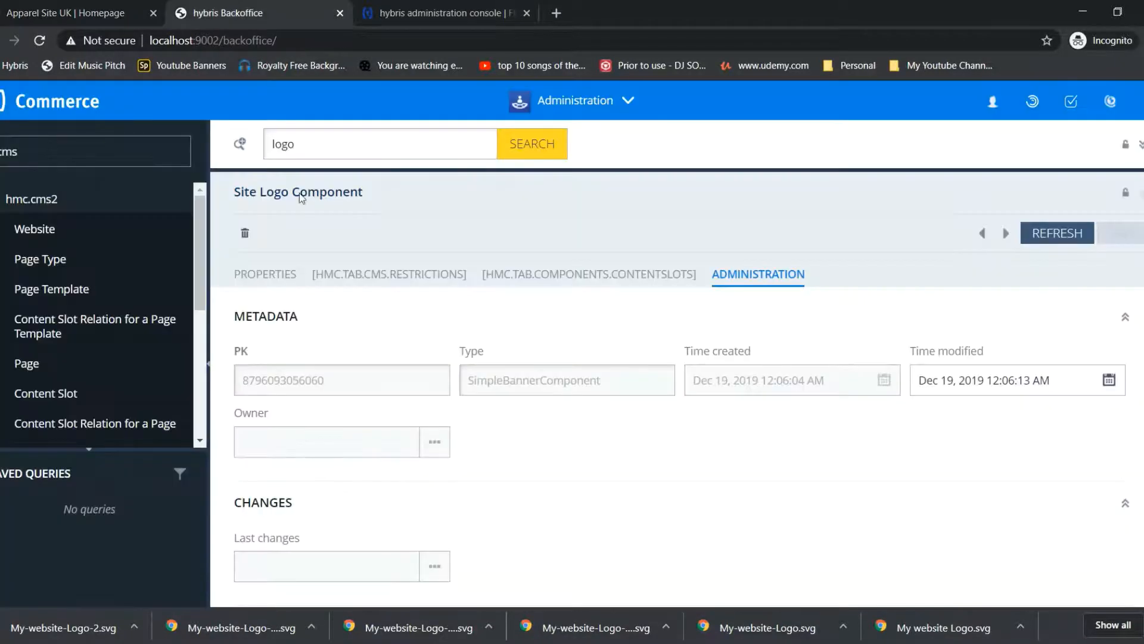
pyautogui.moveTo(265, 316)
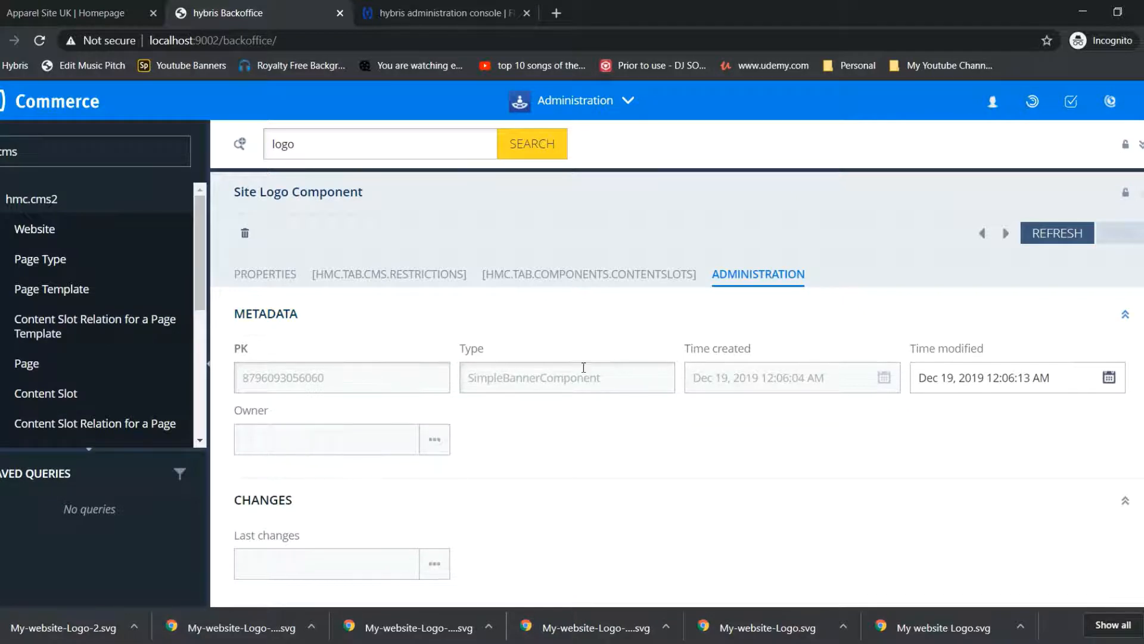
# Step: Filter the navigation tree with 'cata' to list Catalogs and Catalog Versions
pyautogui.scroll(-3)
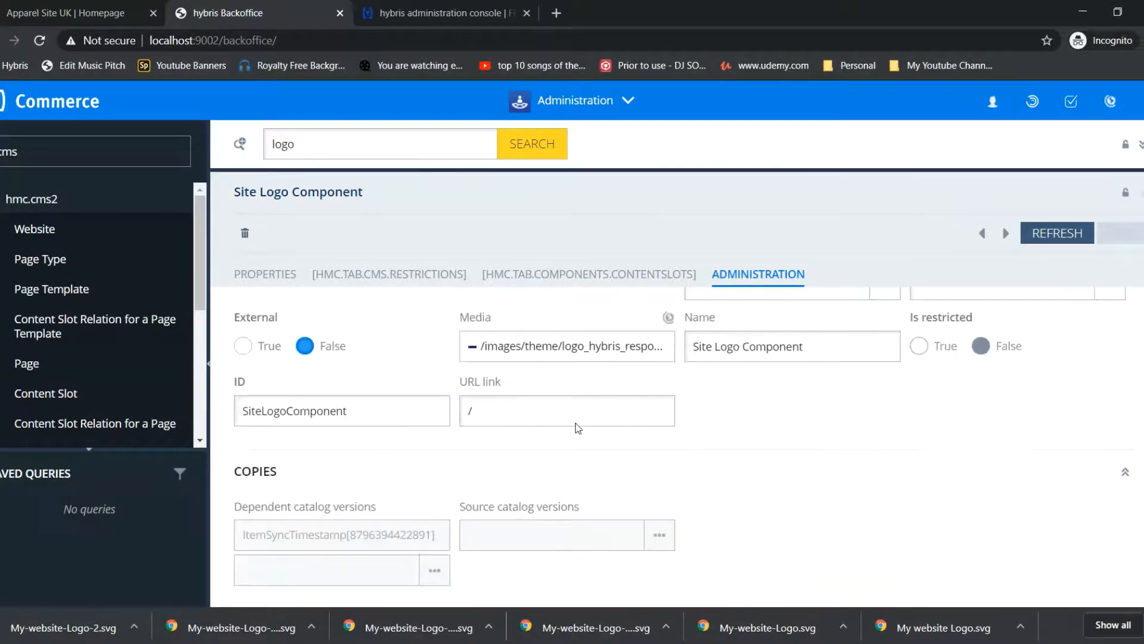
pyautogui.scroll(-3)
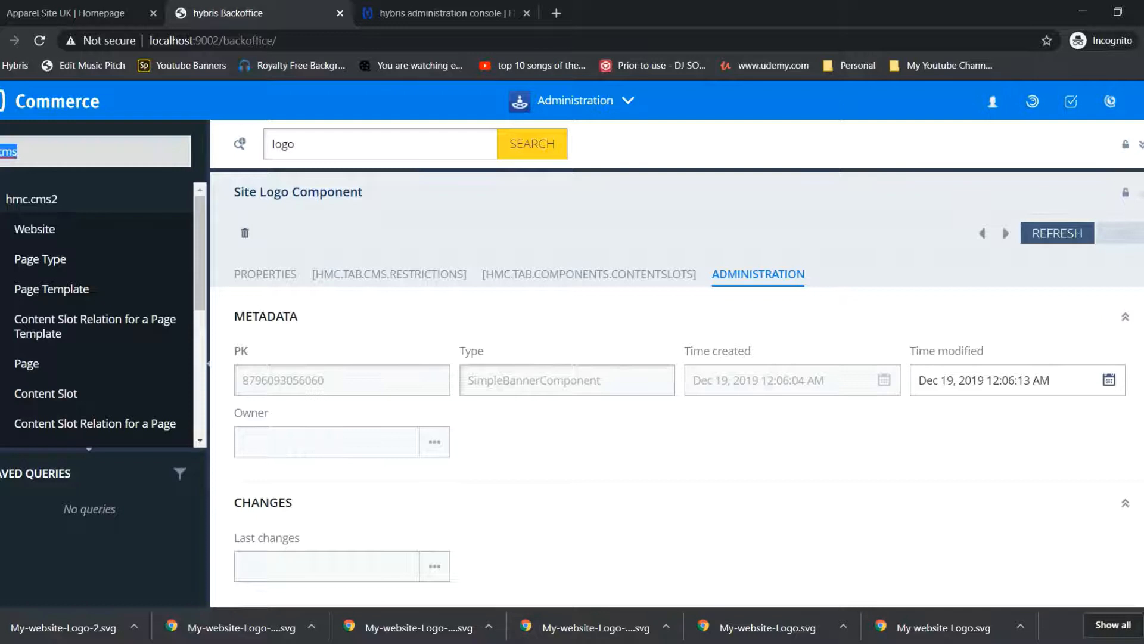
pyautogui.write('conten')
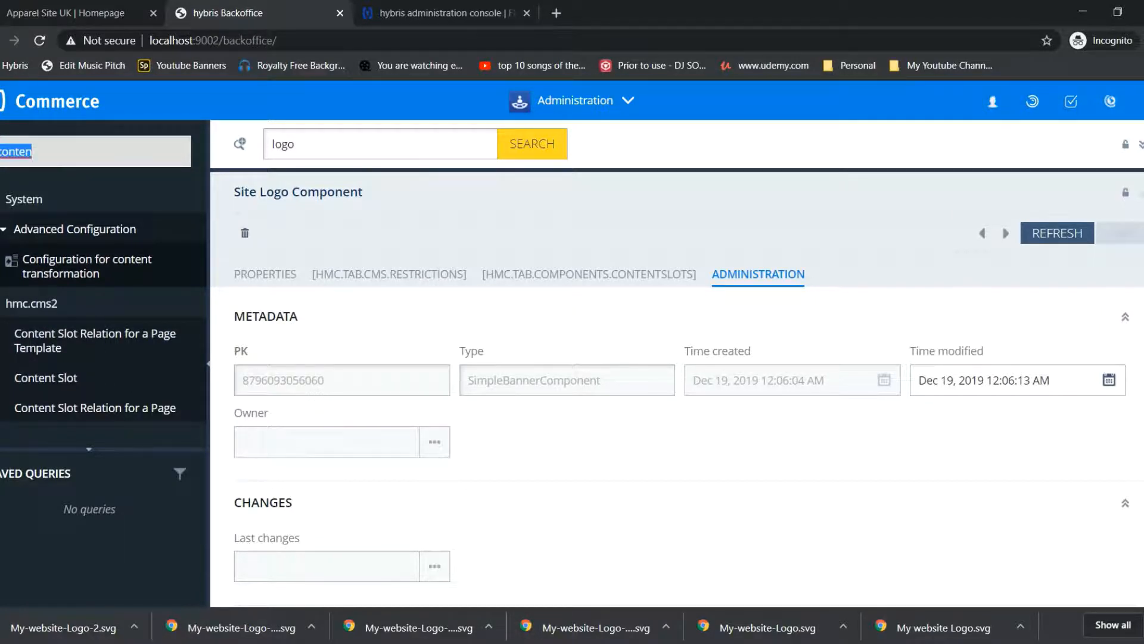
pyautogui.write('cata')
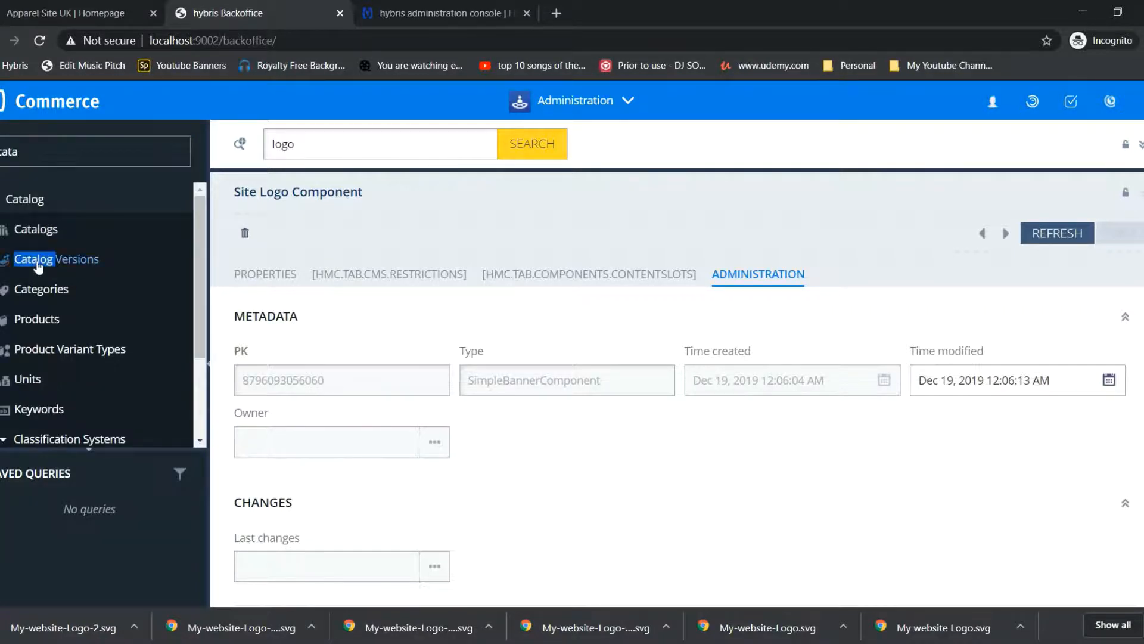
# Step: Open the Apparel UK Content Catalog : Staged version from the Catalog Versions list
pyautogui.click(35, 259)
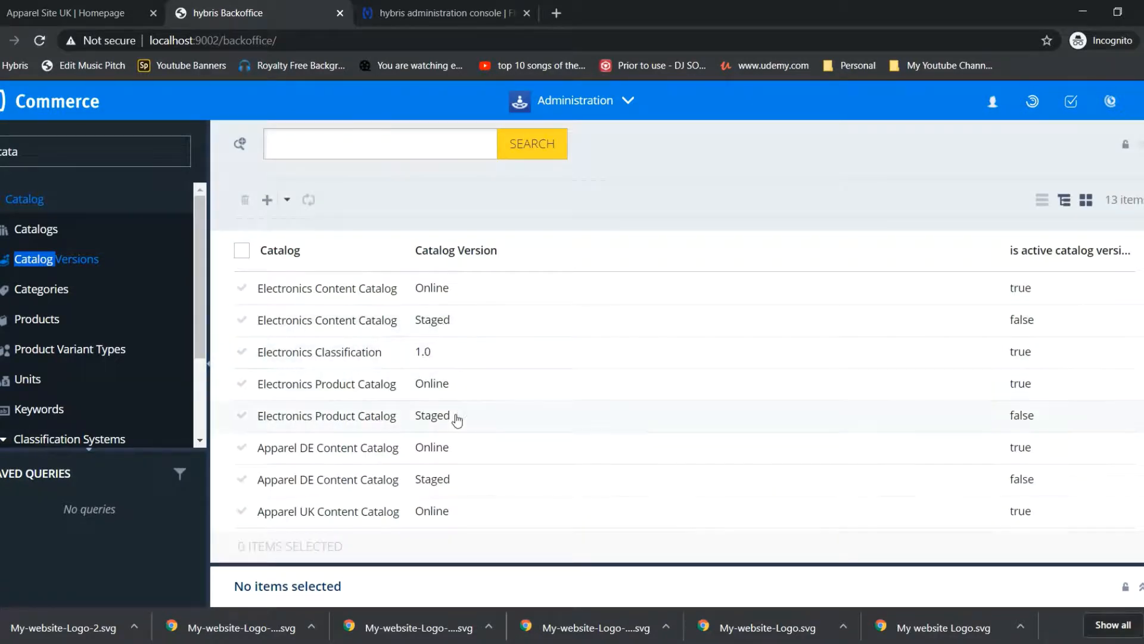
pyautogui.scroll(-3)
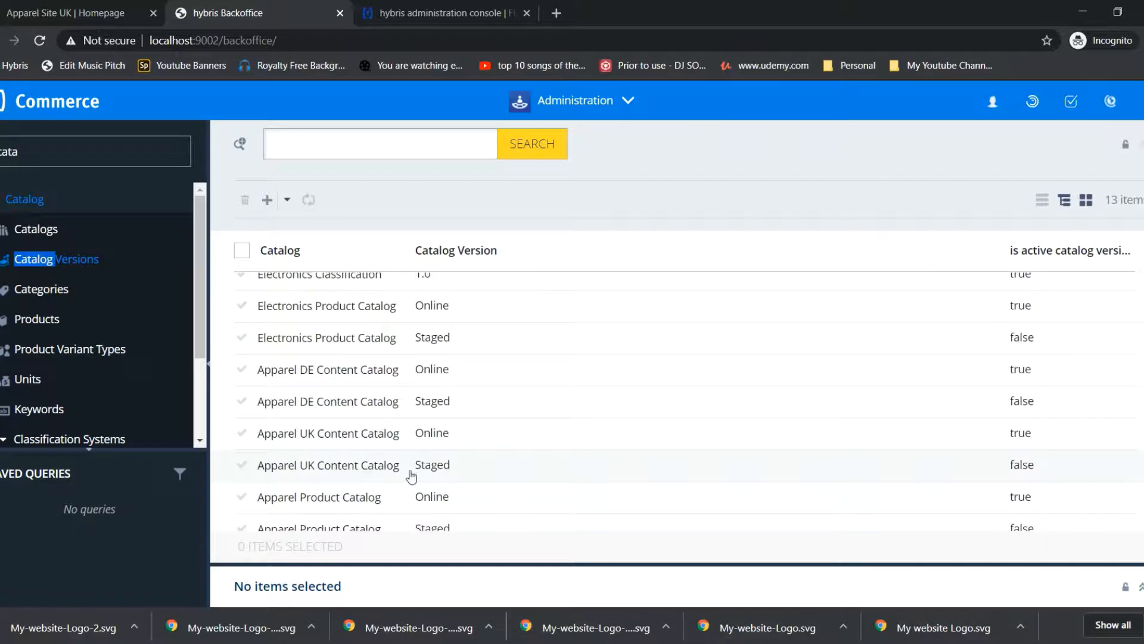
pyautogui.doubleClick(432, 464)
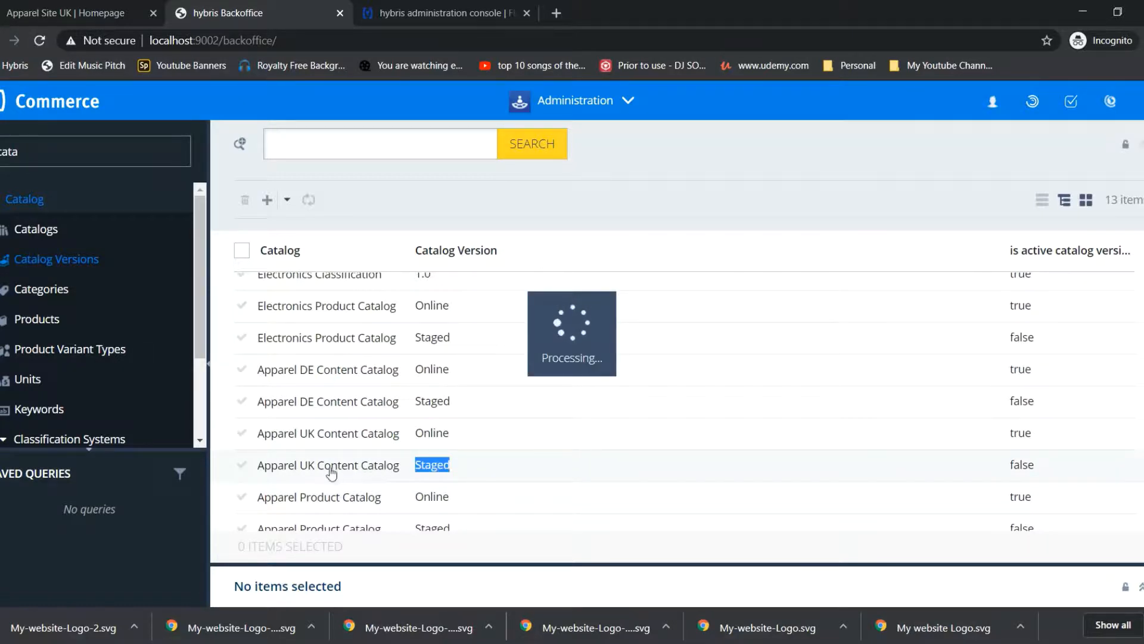
pyautogui.doubleClick(327, 465)
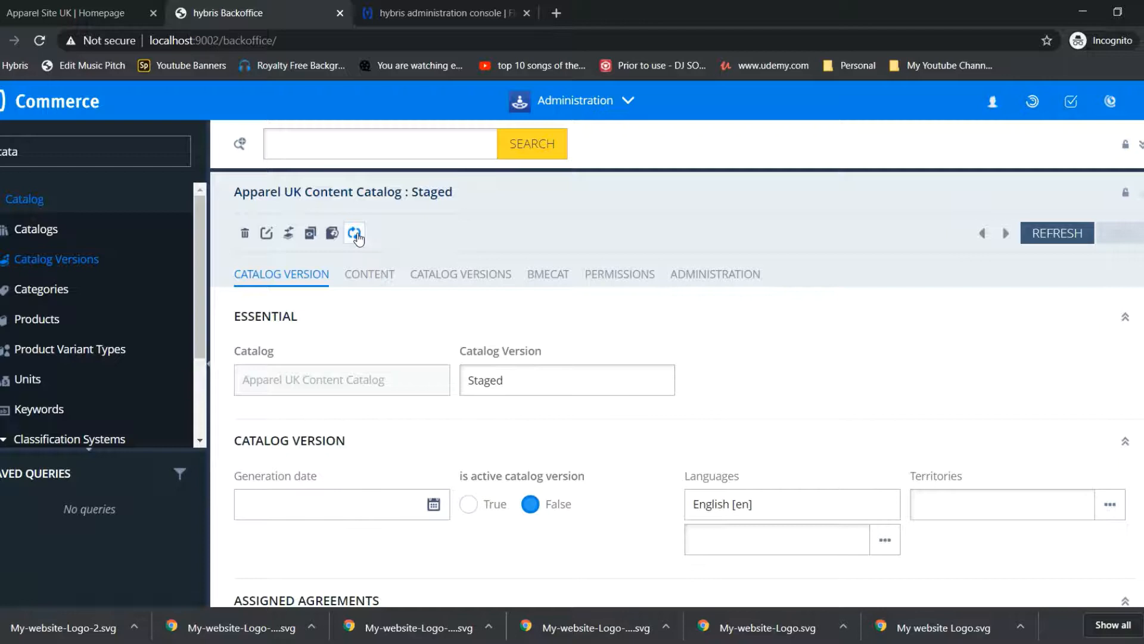
# Step: Launch a Staged-to-Online synchronisation of the Apparel UK Content Catalog with the Online target job
pyautogui.click(354, 232)
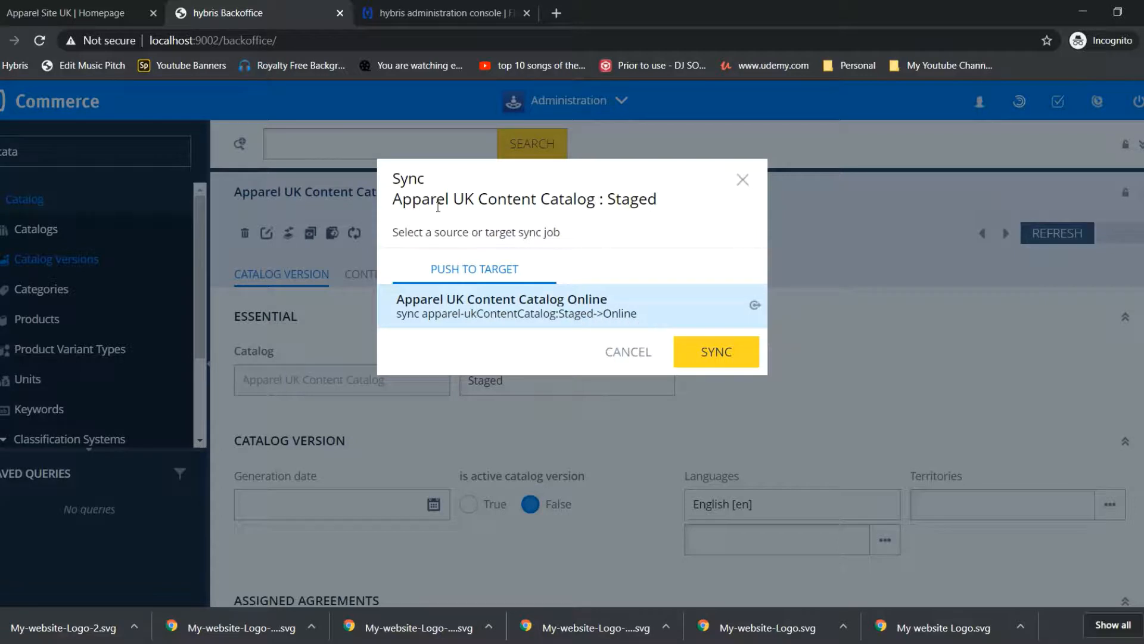
pyautogui.doubleClick(626, 199)
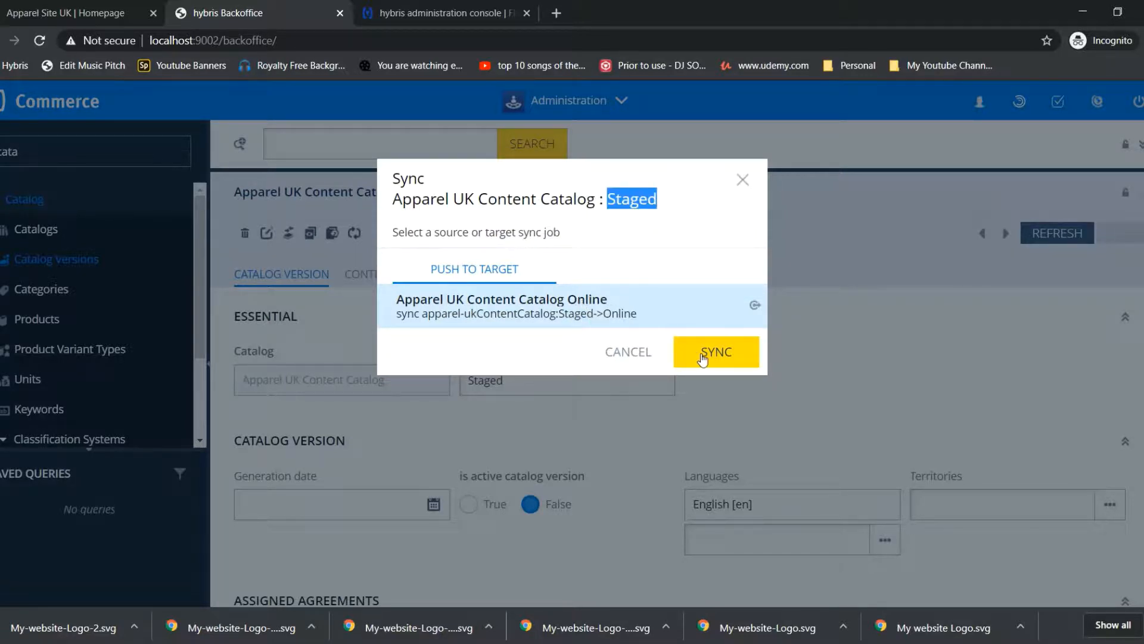
pyautogui.click(715, 350)
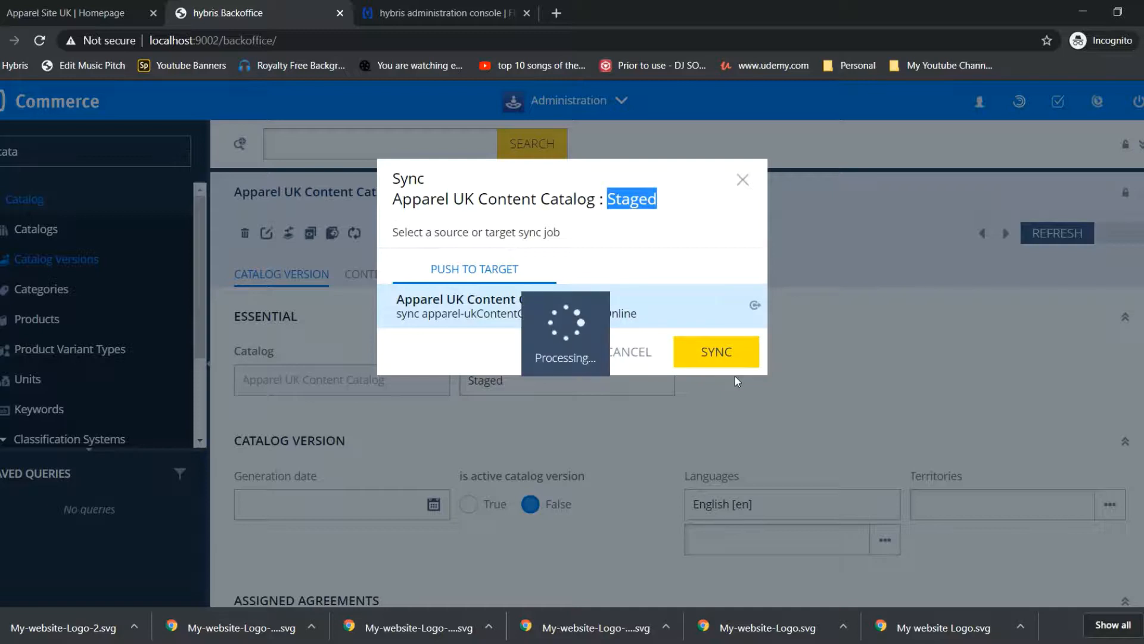
pyautogui.click(716, 350)
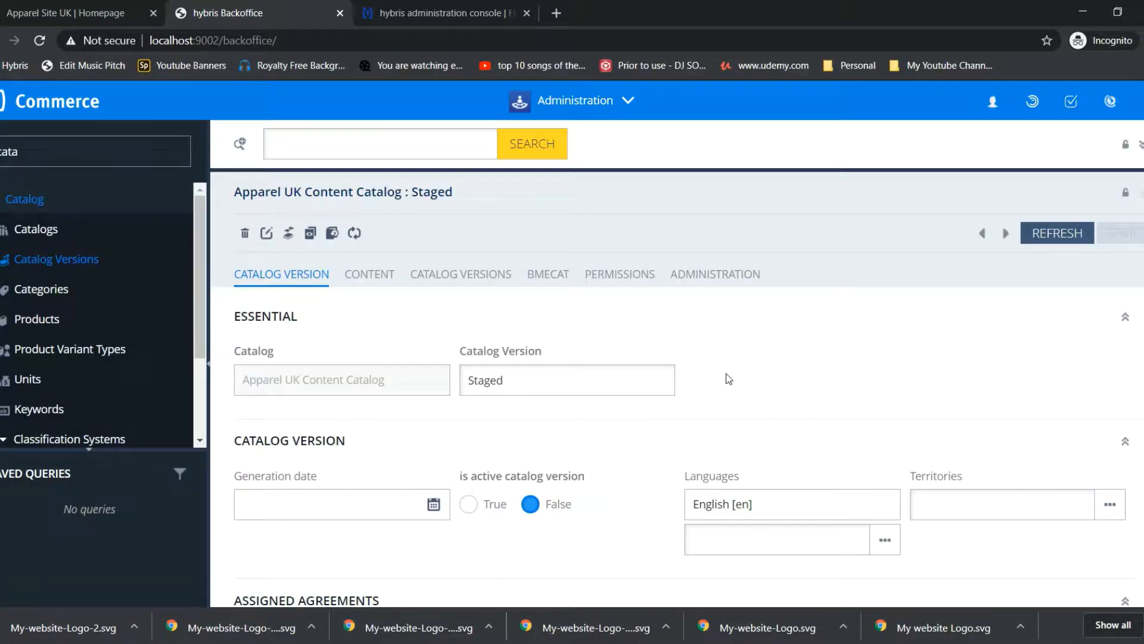
pyautogui.moveTo(703, 412)
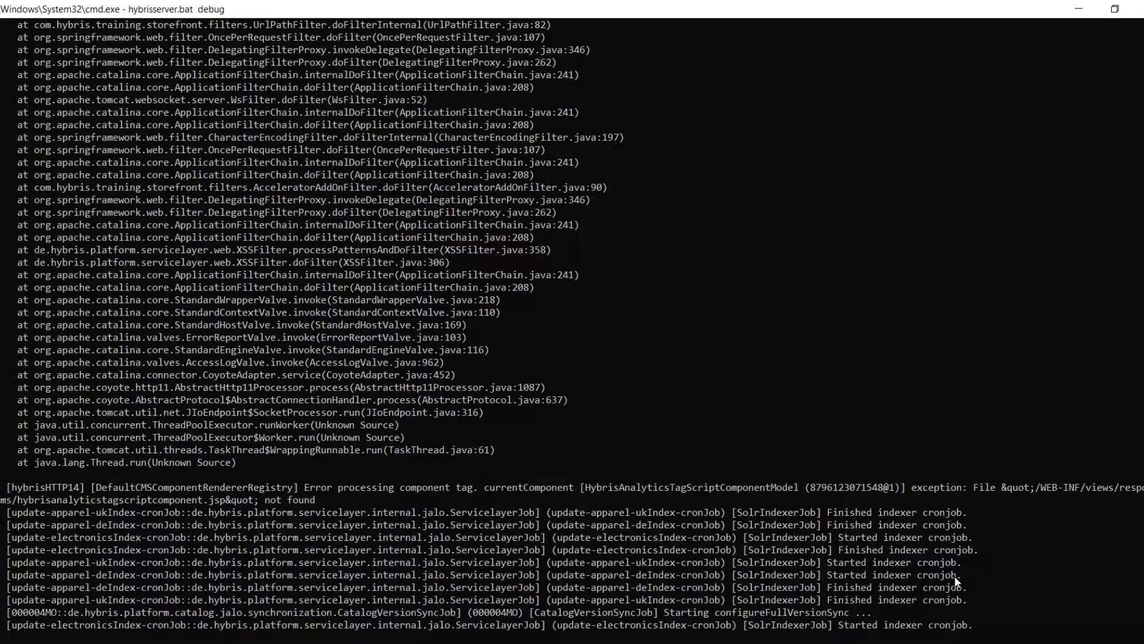
# Step: Watch the hybrisserver.bat log report the apparel-uk Staged->Online sync configured and starting, then return to Backoffice
pyautogui.scroll(-3)
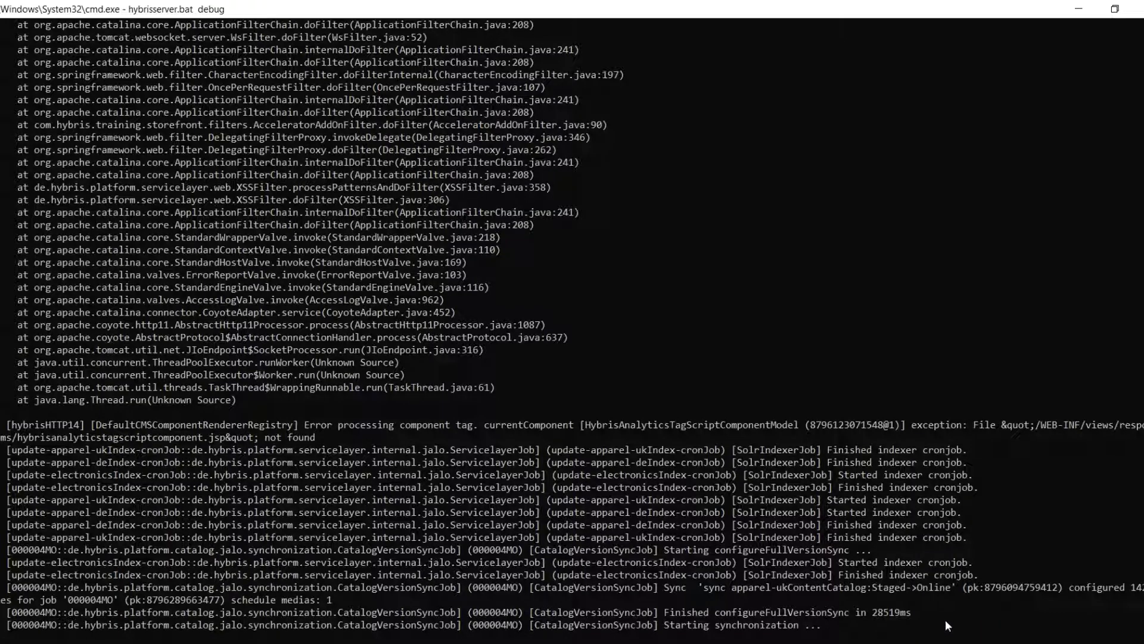
pyautogui.doubleClick(725, 611)
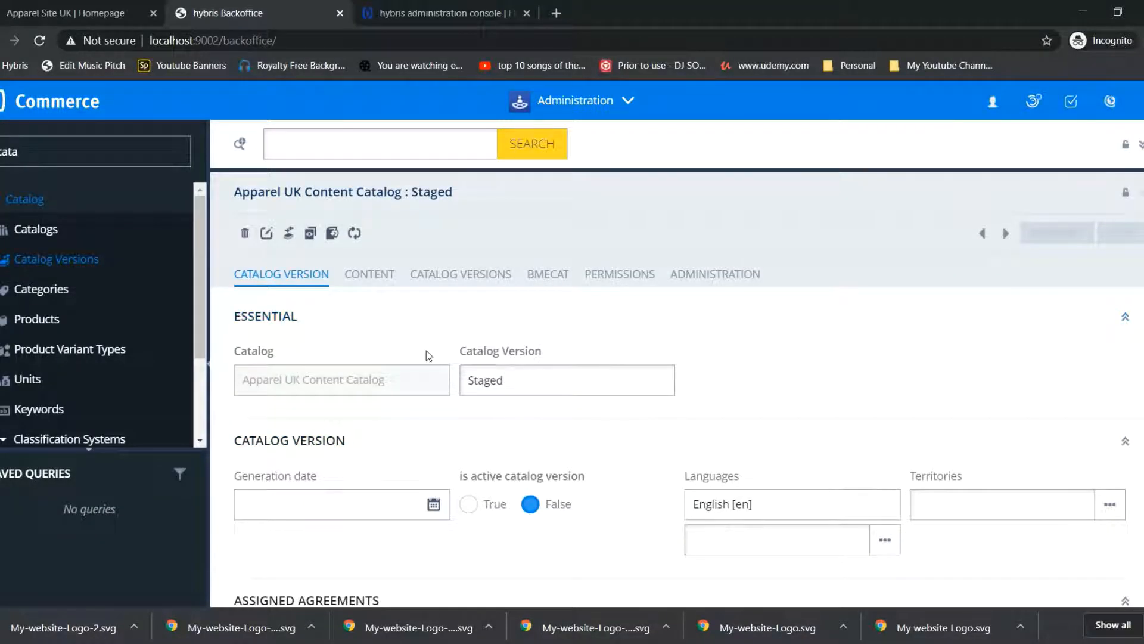
# Step: Bring up the Apparel Site UK homepage showing the new Karthik's WebStore header logo
pyautogui.click(80, 13)
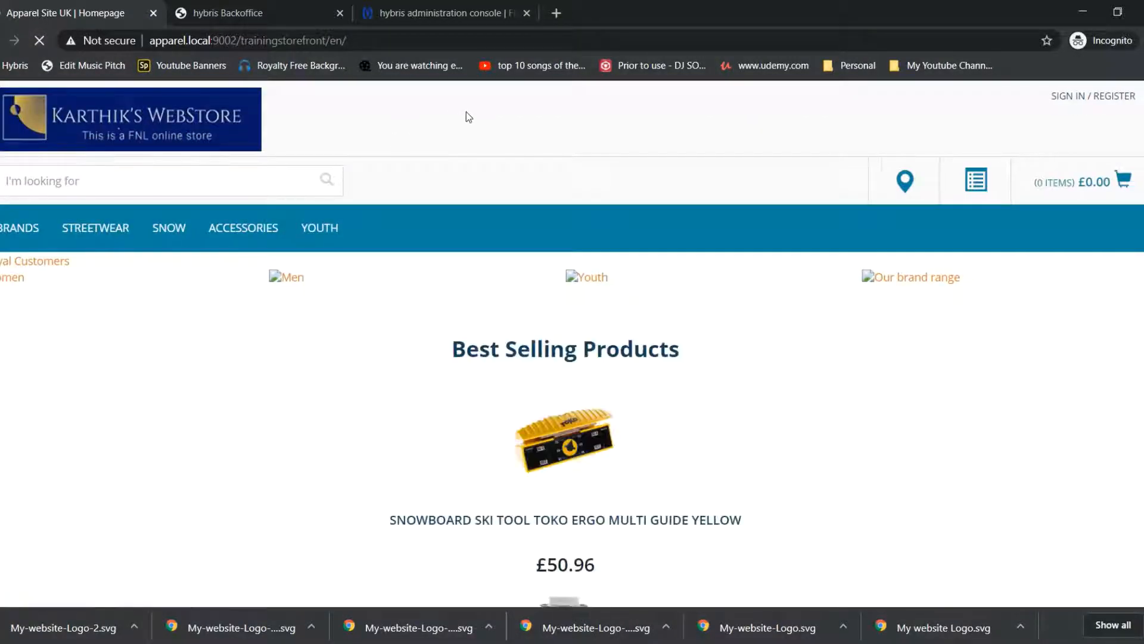
pyautogui.moveTo(125, 153)
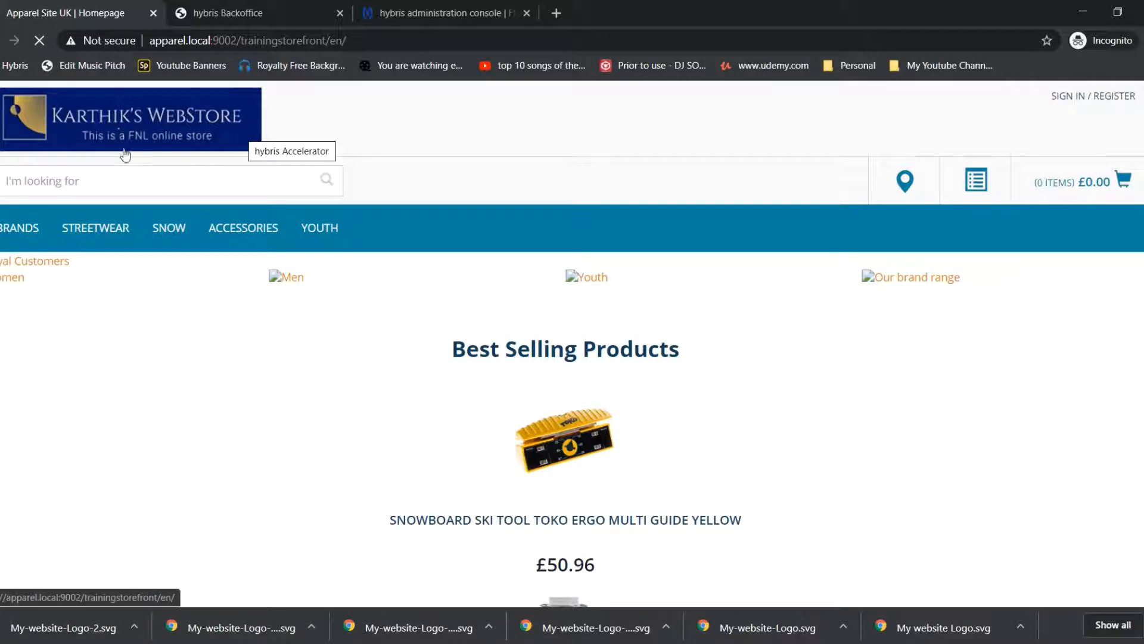